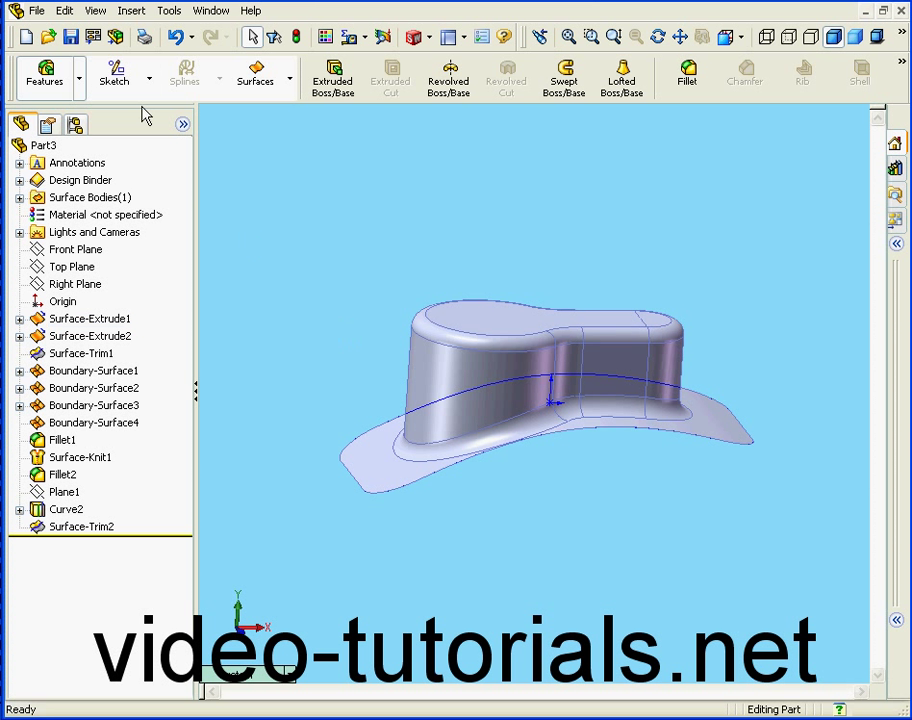
- Start a Thicken on the Surface-Trim2 hat surface, previewing the default 3 mm
left_click(131, 10)
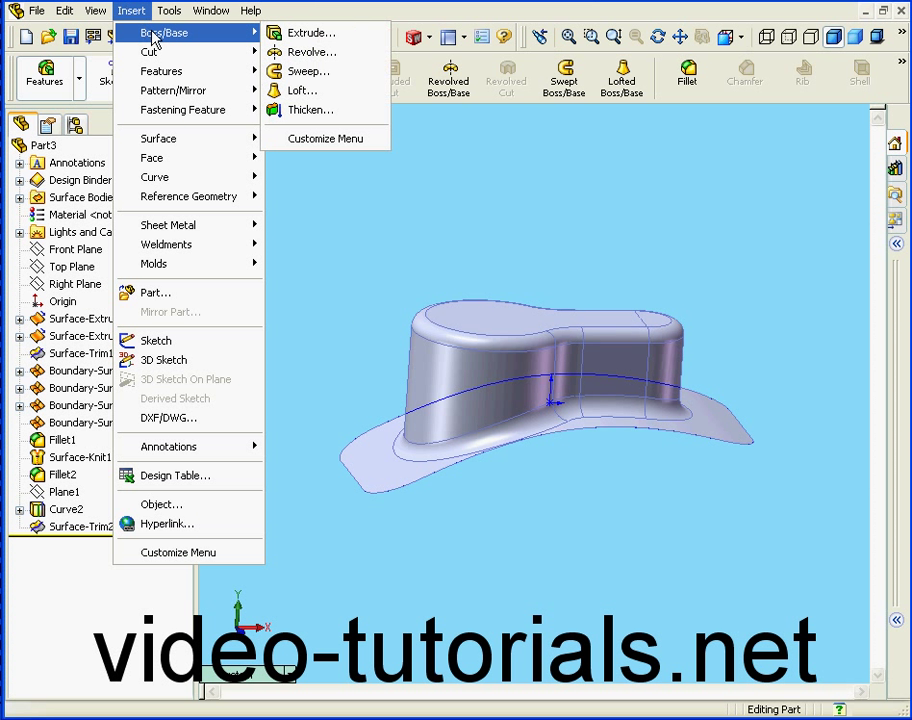
left_click(309, 110)
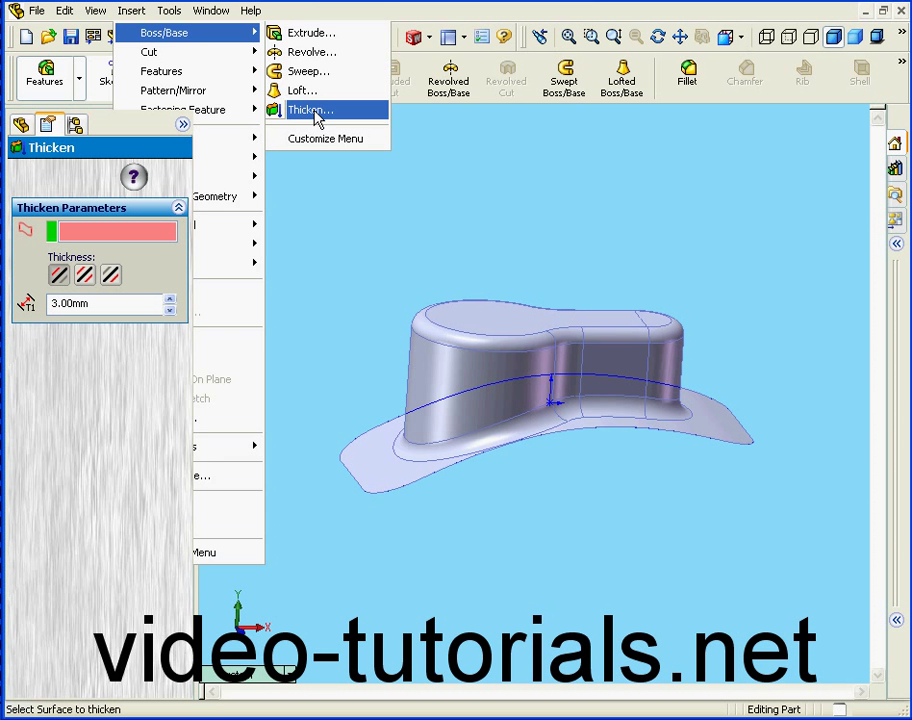
left_click(309, 110)
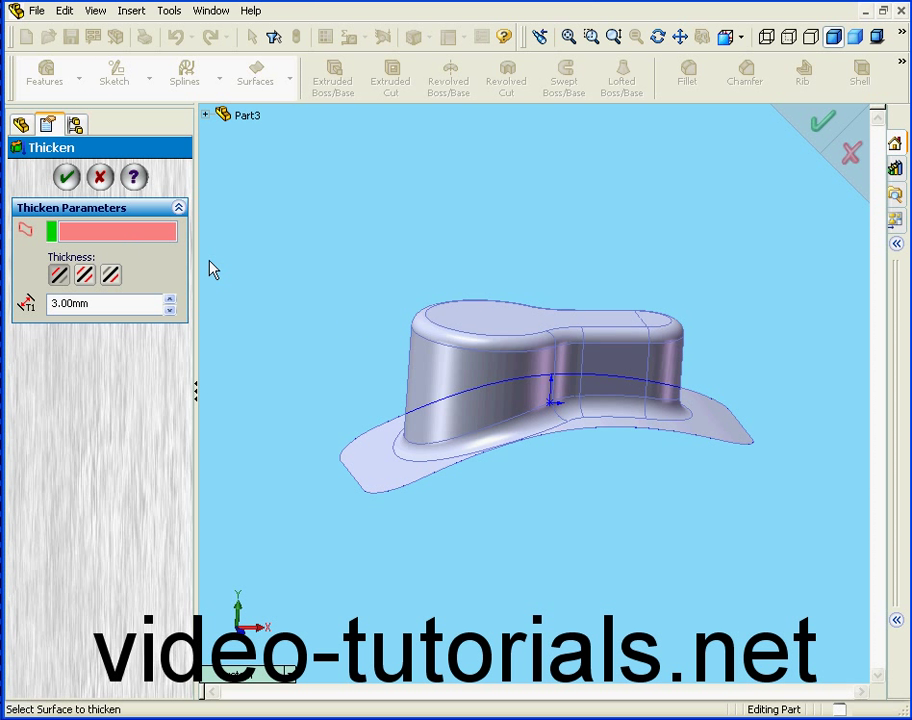
left_click(470, 377)
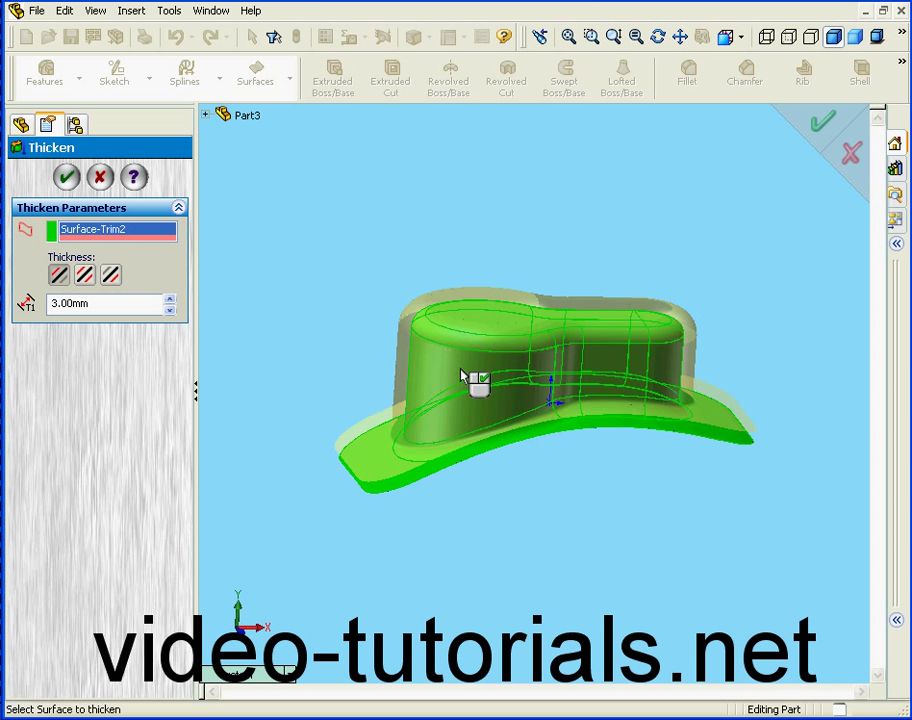
mouse_move(510, 305)
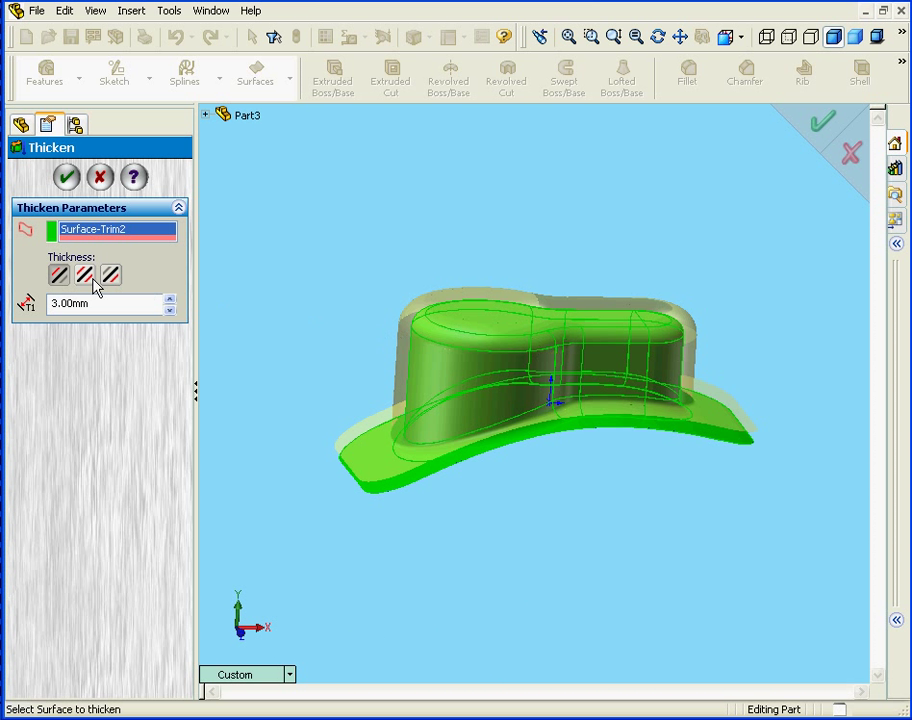
- Preview Side 2 and Both Sides, then thicken Side 1 by 1 mm
left_click(57, 275)
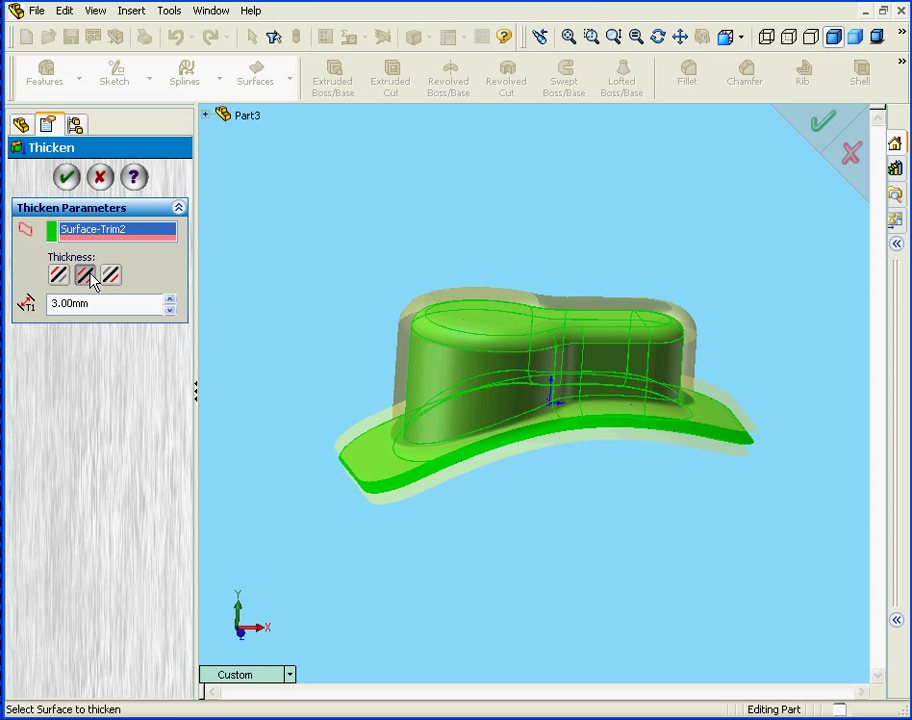
left_click(110, 275)
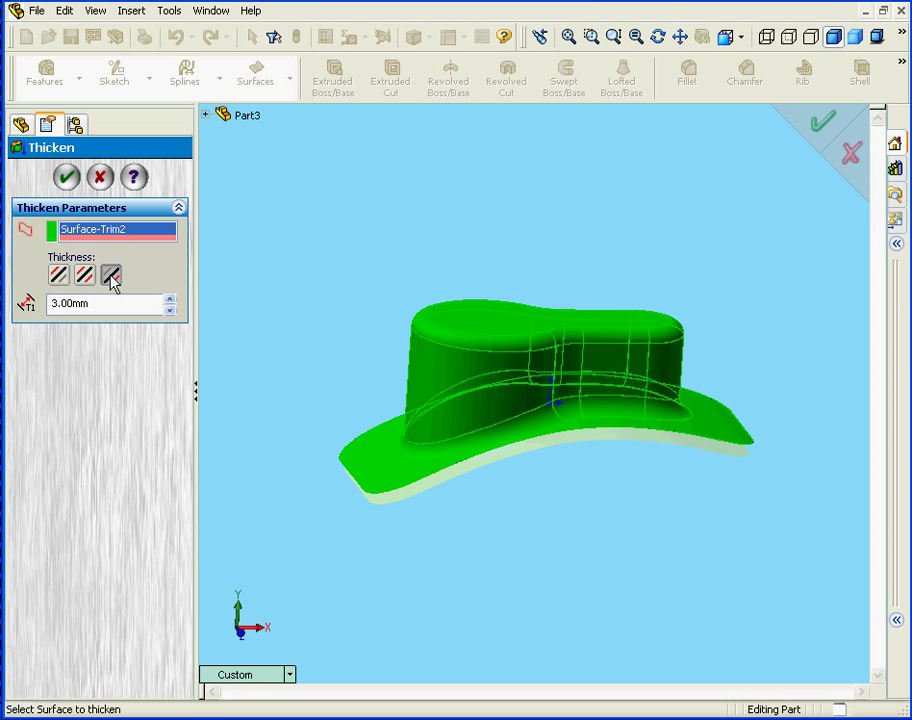
left_click(58, 275)
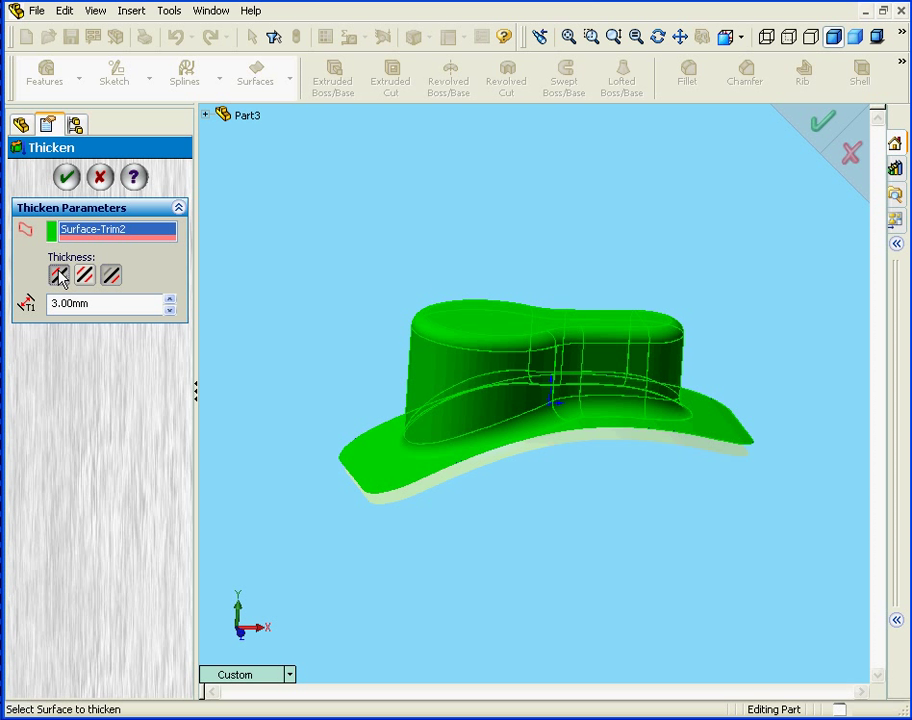
left_click(58, 275)
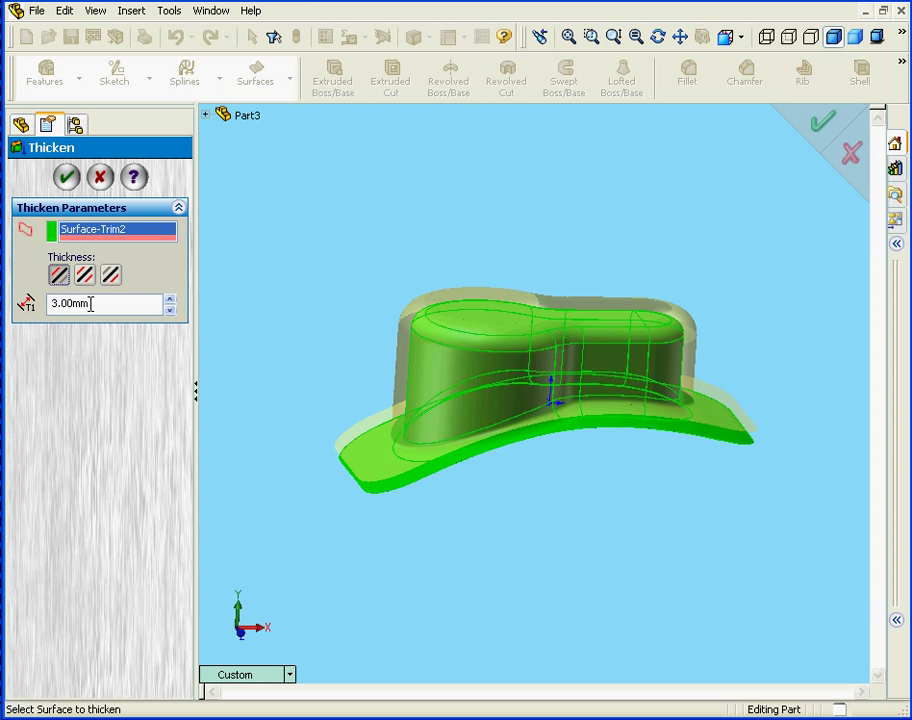
type("1")
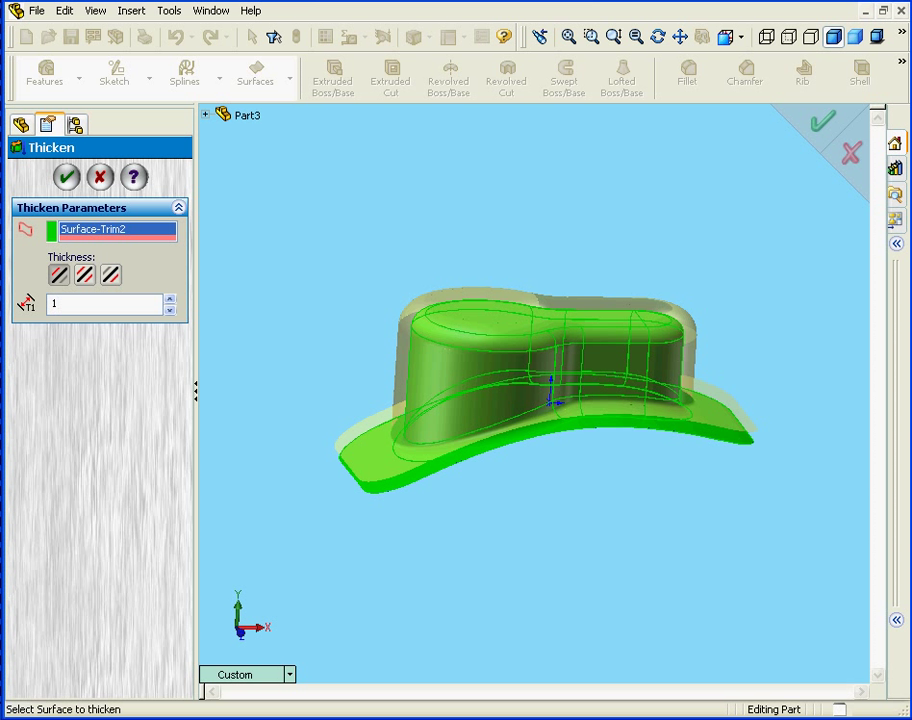
left_click(66, 176)
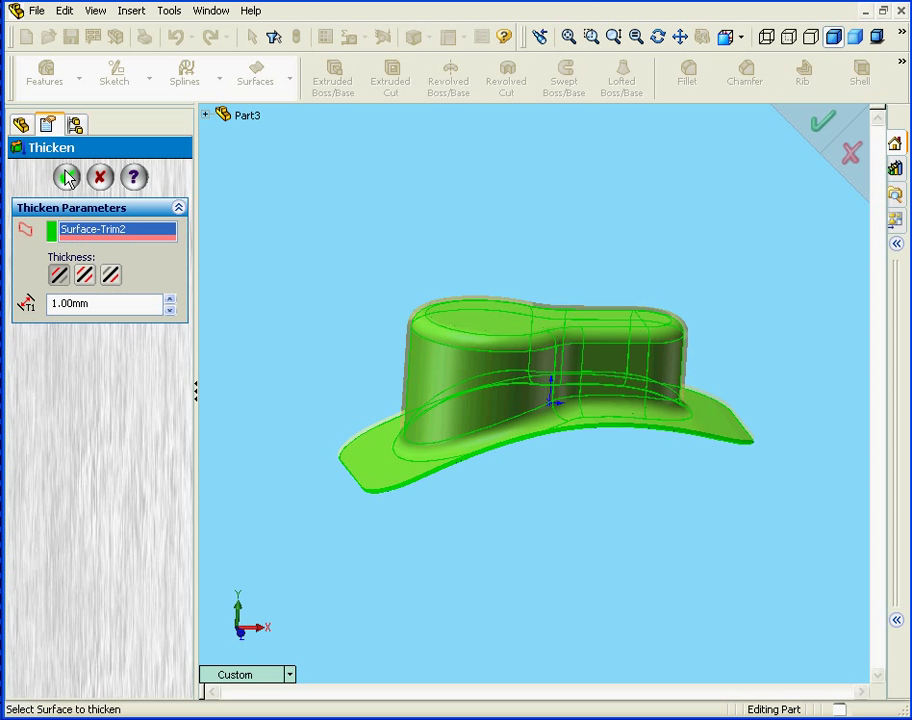
left_click(66, 177)
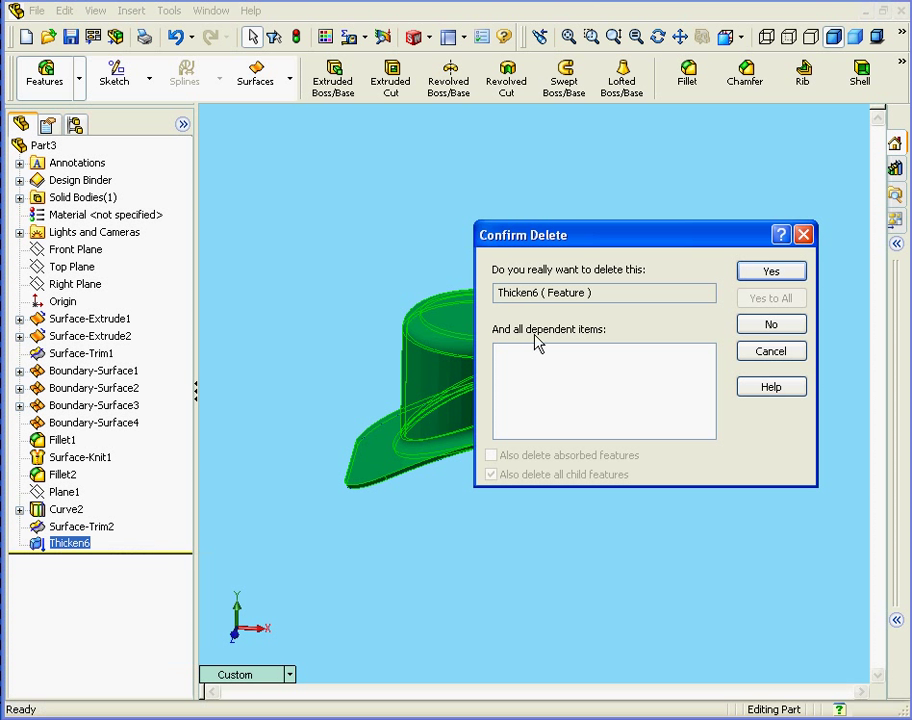
- Confirm deleting Thicken6 and bring up the Fillet2 context menu
left_click(770, 270)
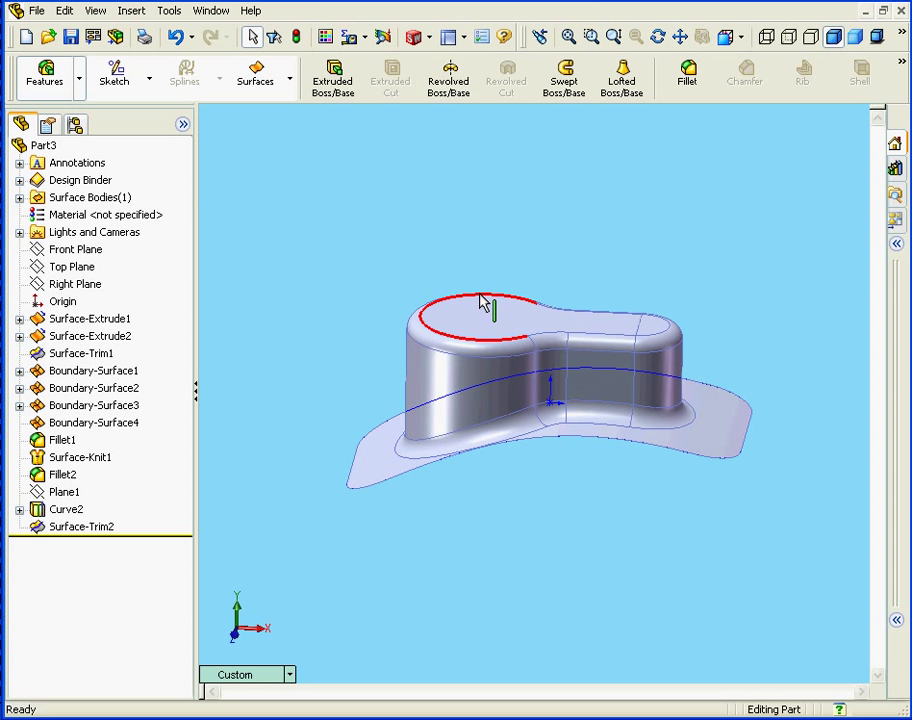
right_click(62, 474)
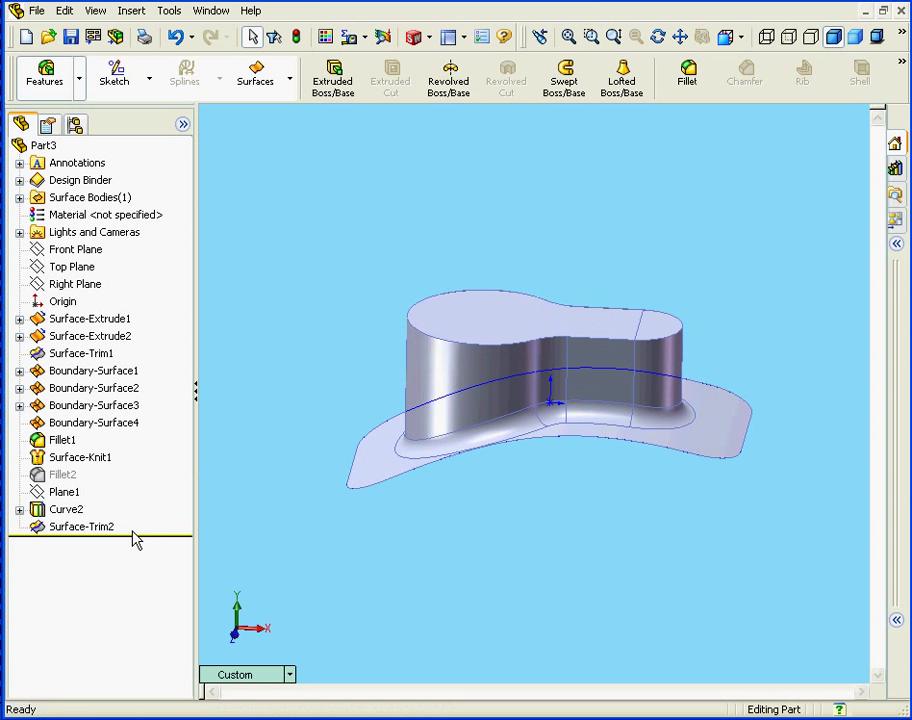
- Suppress Fillet2, then reopen Surface-Knit1 and close it unchanged
left_click(80, 457)
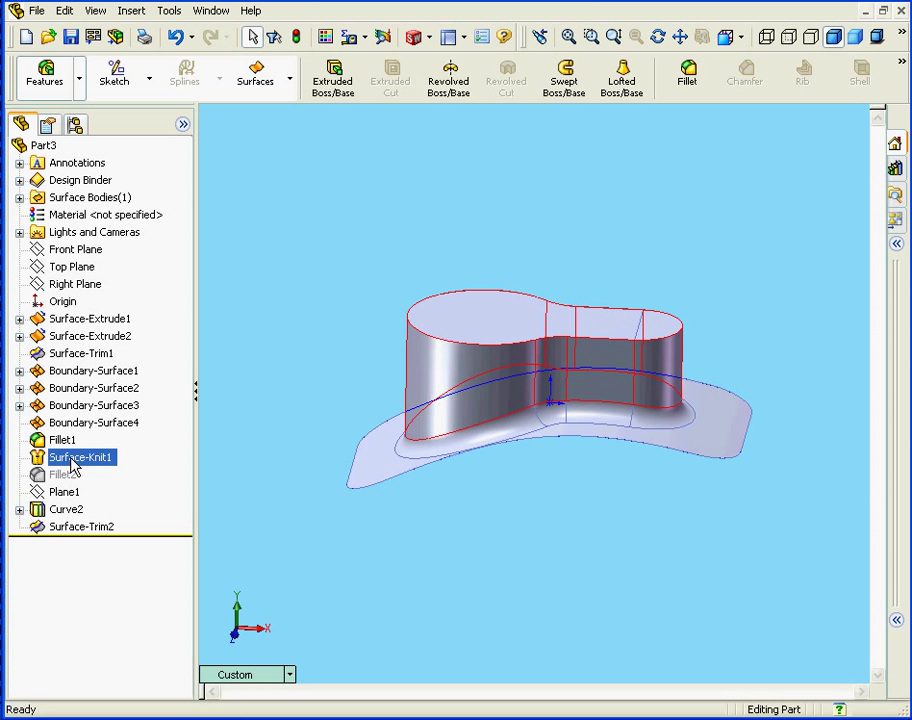
double_click(80, 457)
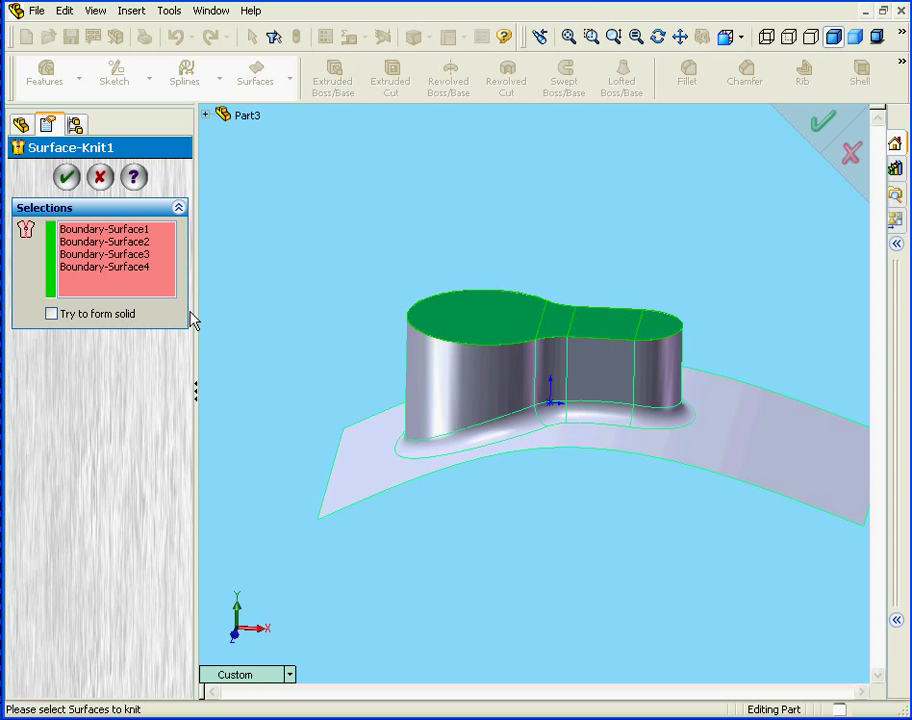
mouse_move(310, 231)
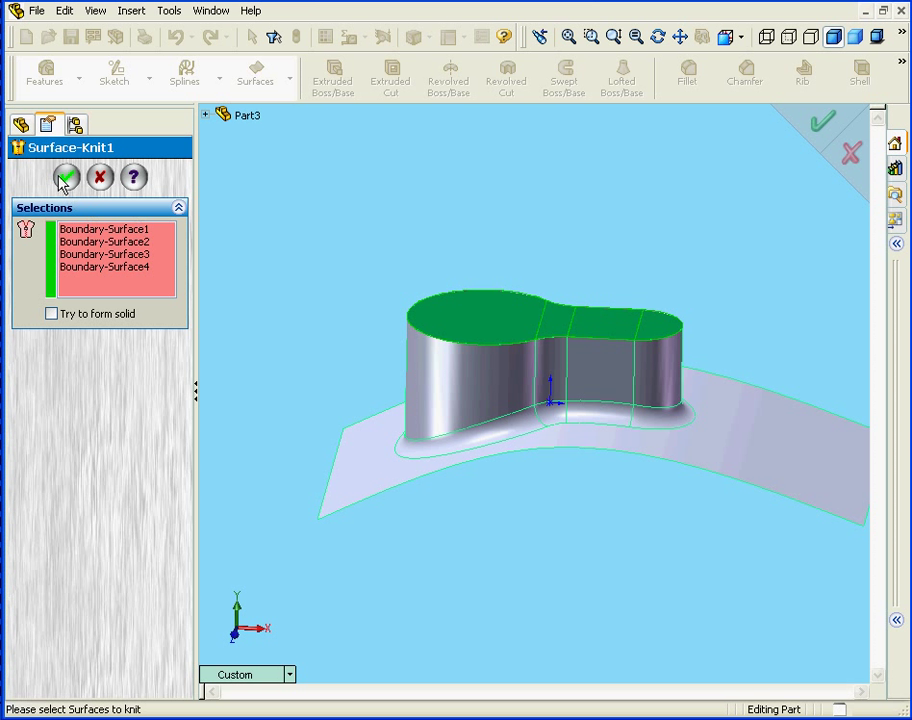
left_click(65, 177)
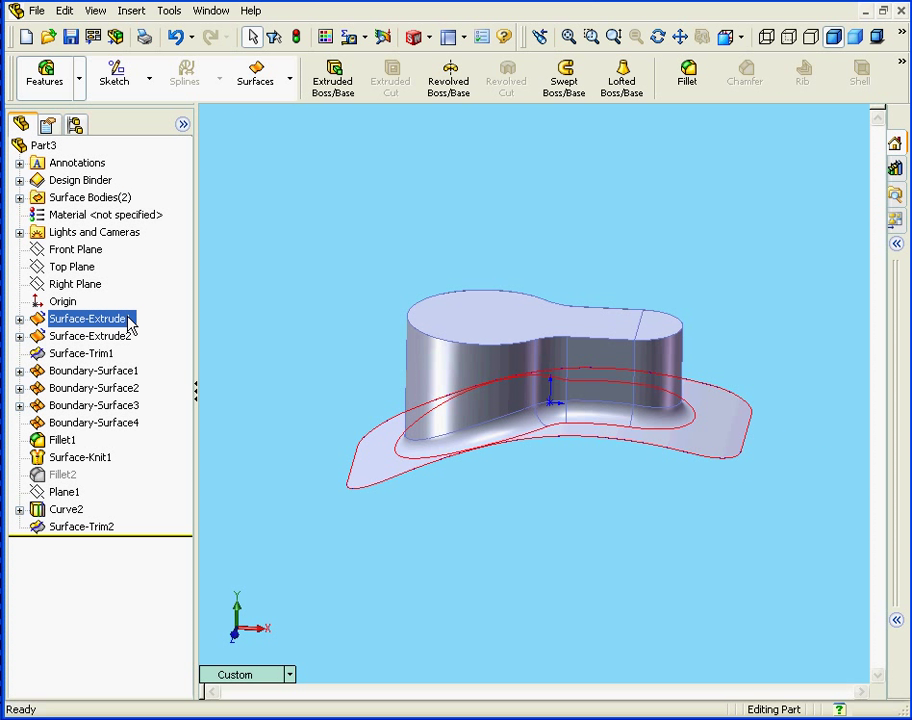
- Thicken Surface-Trim2 by 2 mm, creating Thicken7
left_click(131, 10)
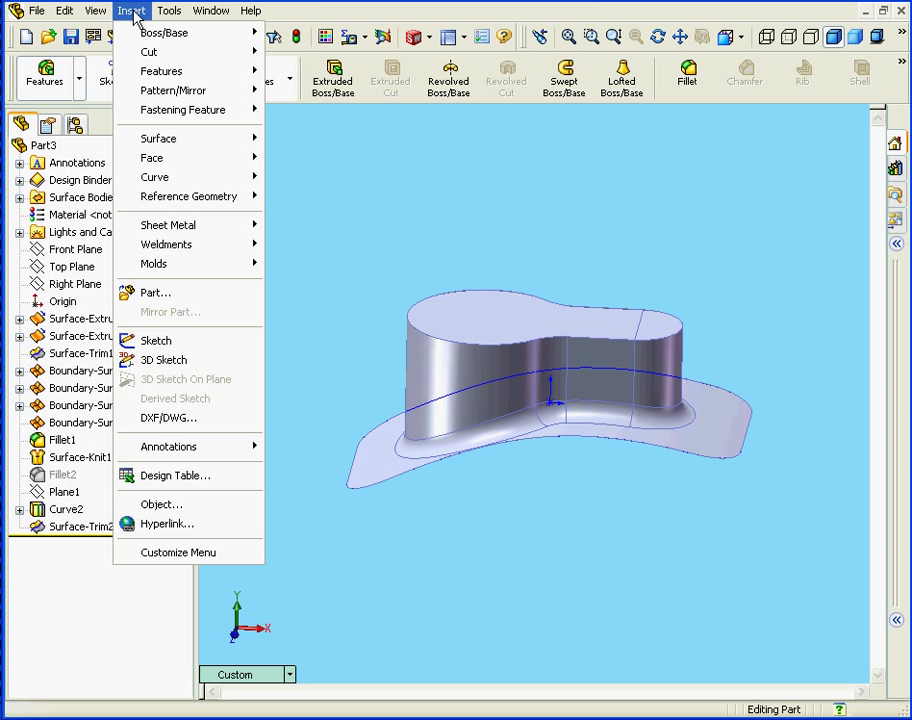
mouse_move(165, 33)
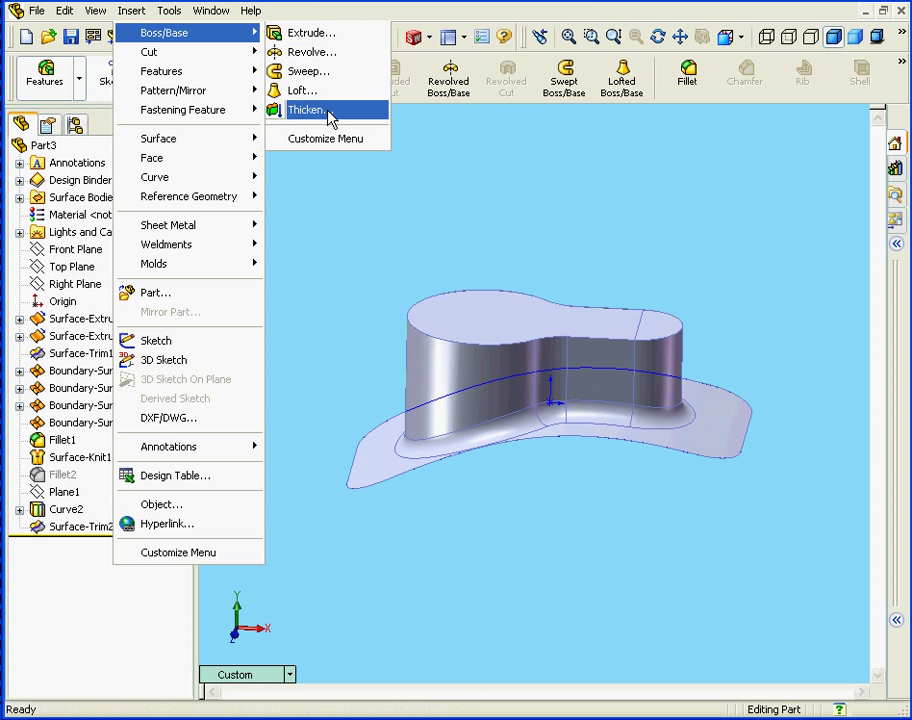
left_click(311, 109)
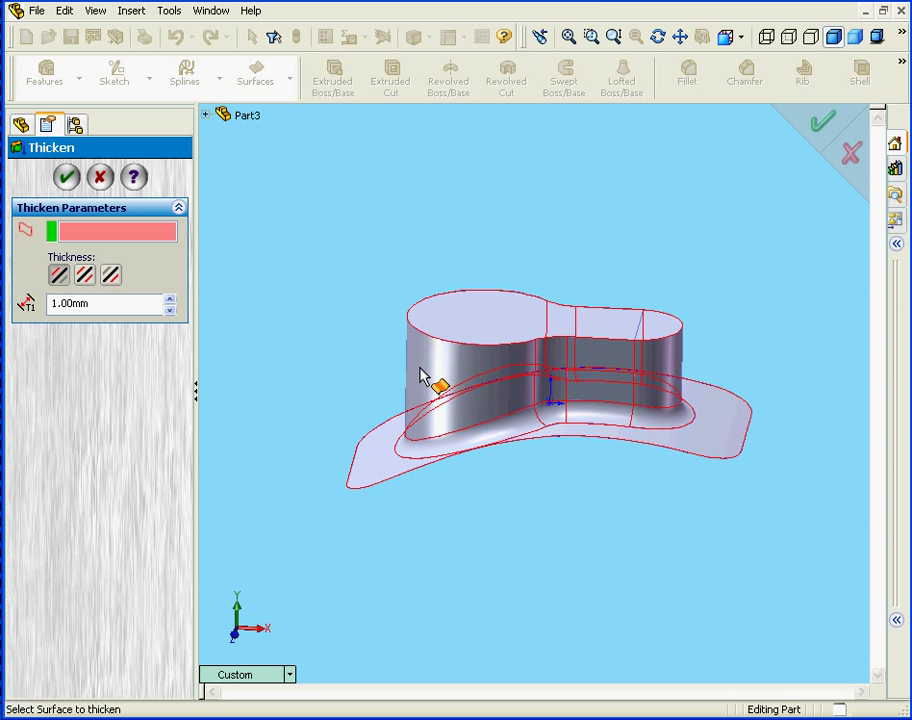
left_click(445, 375)
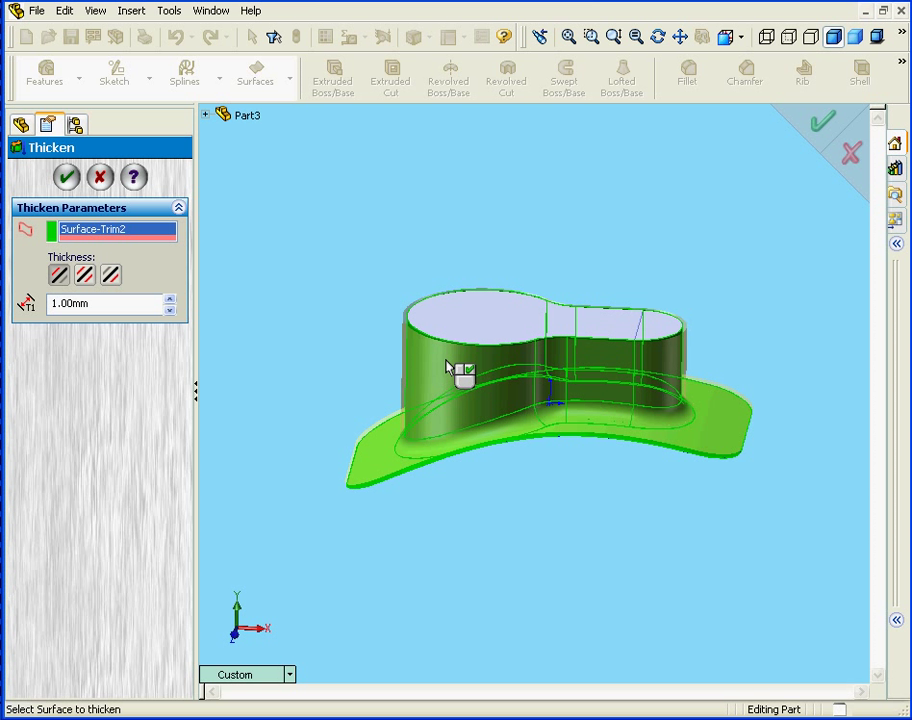
left_click(83, 303)
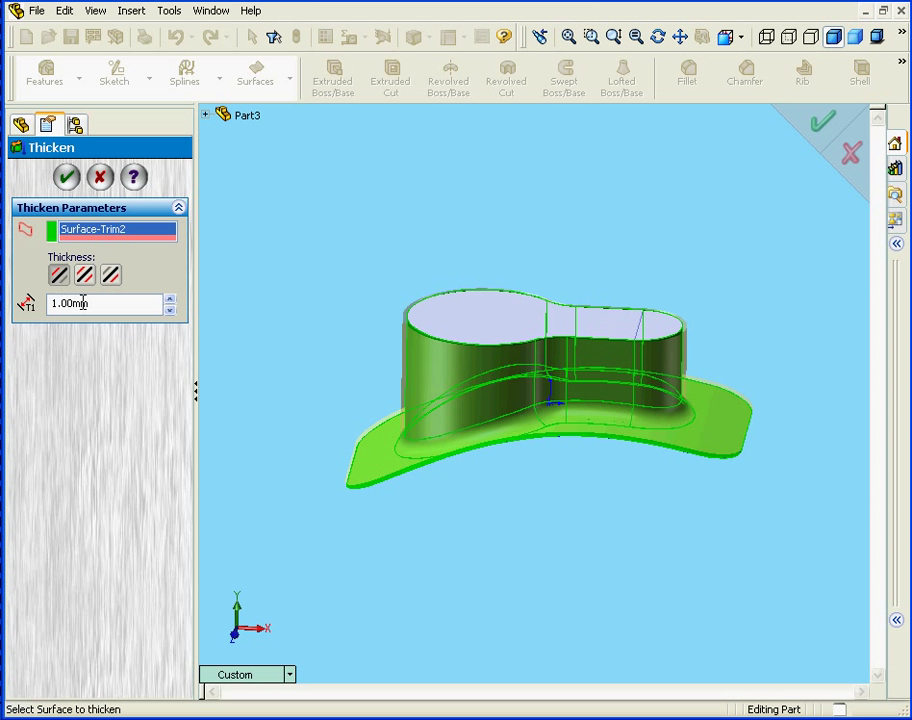
type("2")
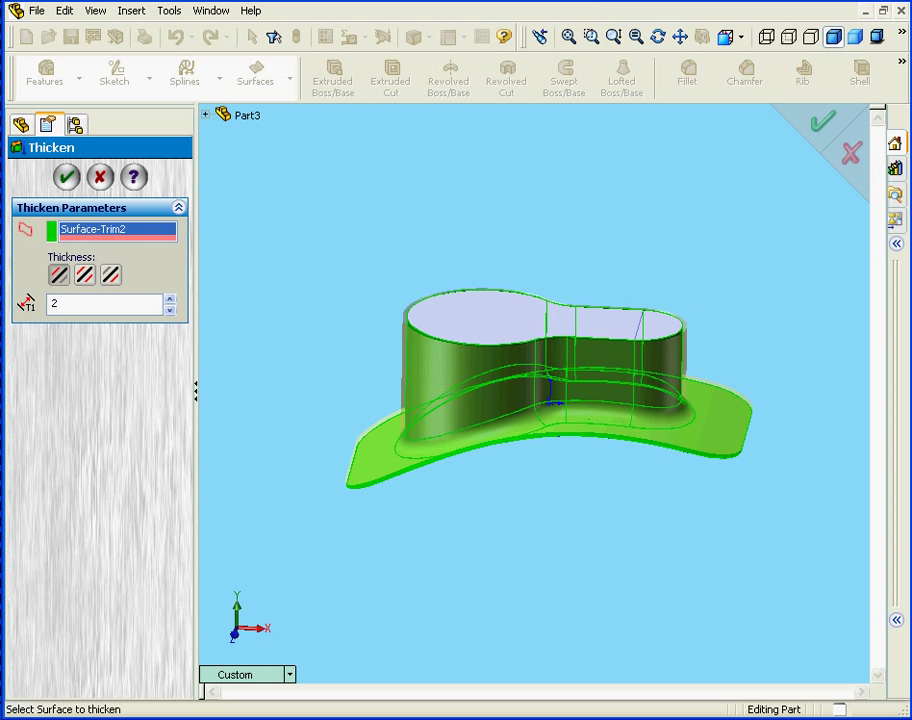
left_click(67, 177)
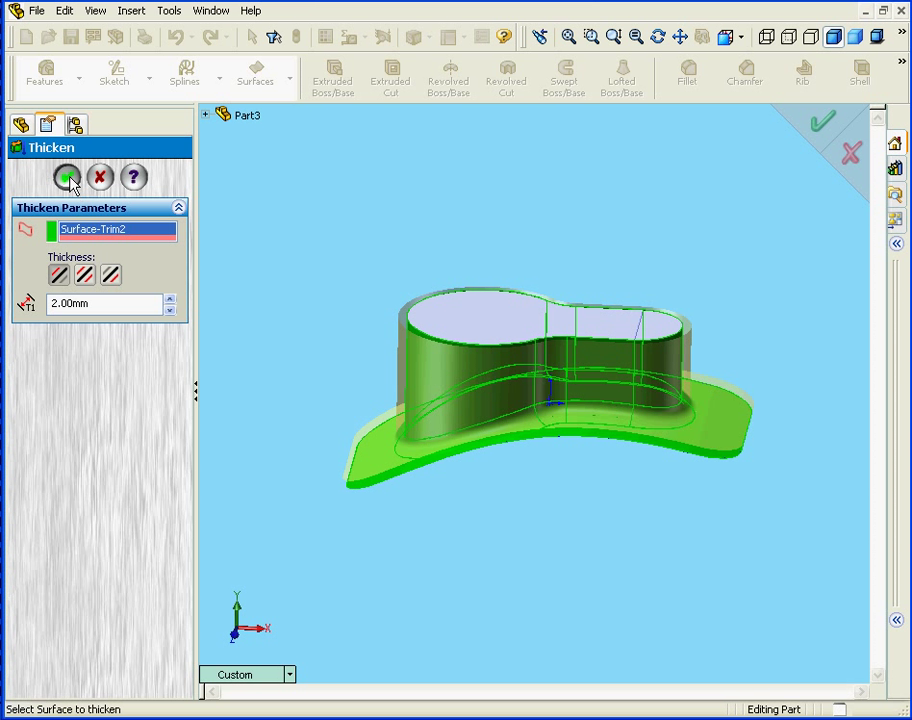
left_click(67, 177)
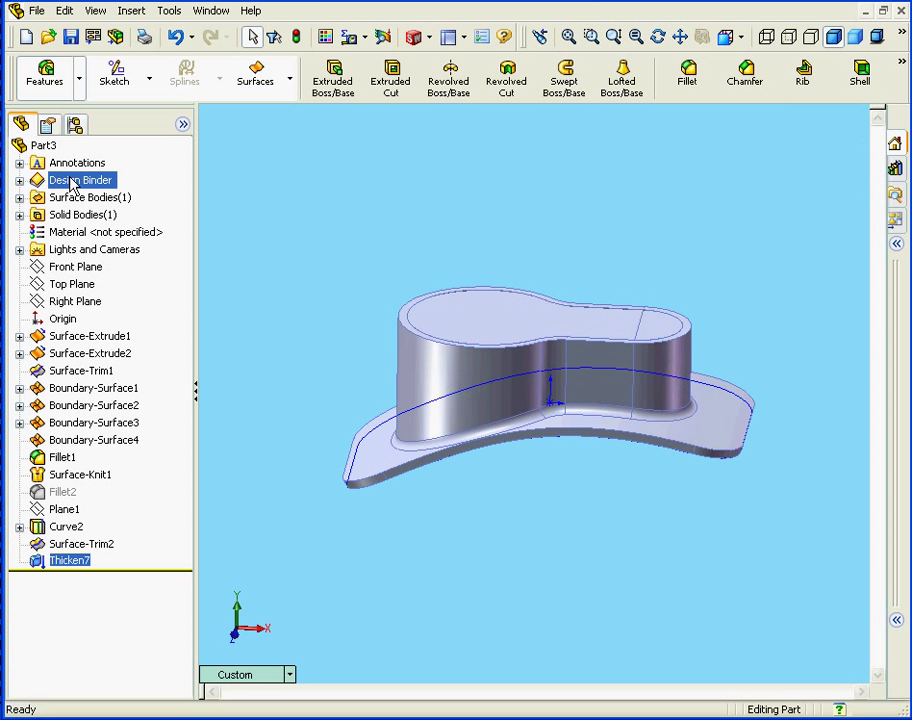
- Attempt a merged 4.00 mm thicken of the hat's top surface, triggering a rebuild error
left_click(131, 10)
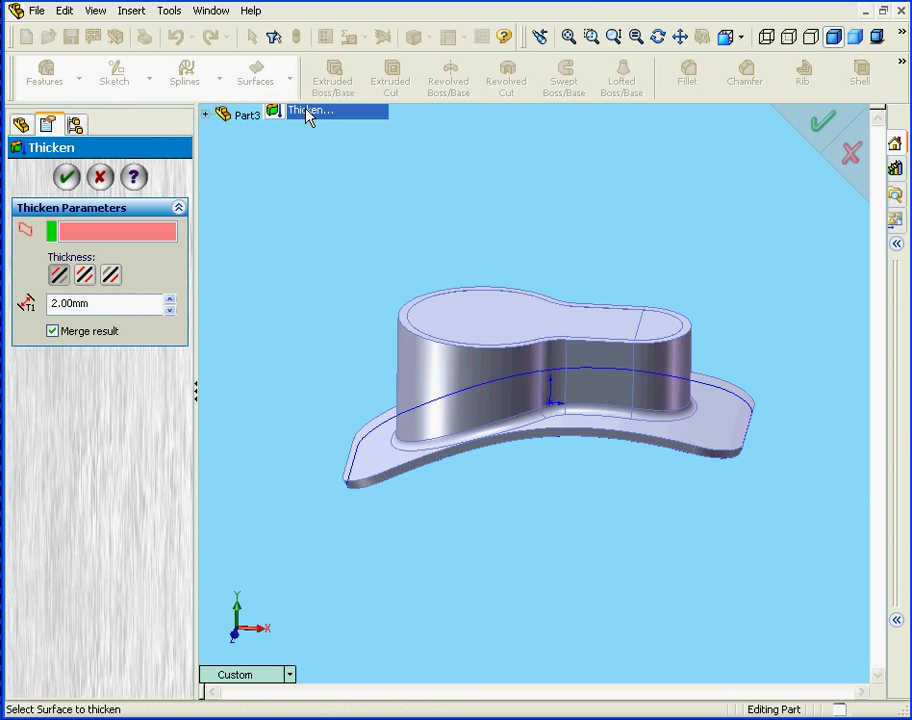
mouse_move(505, 330)
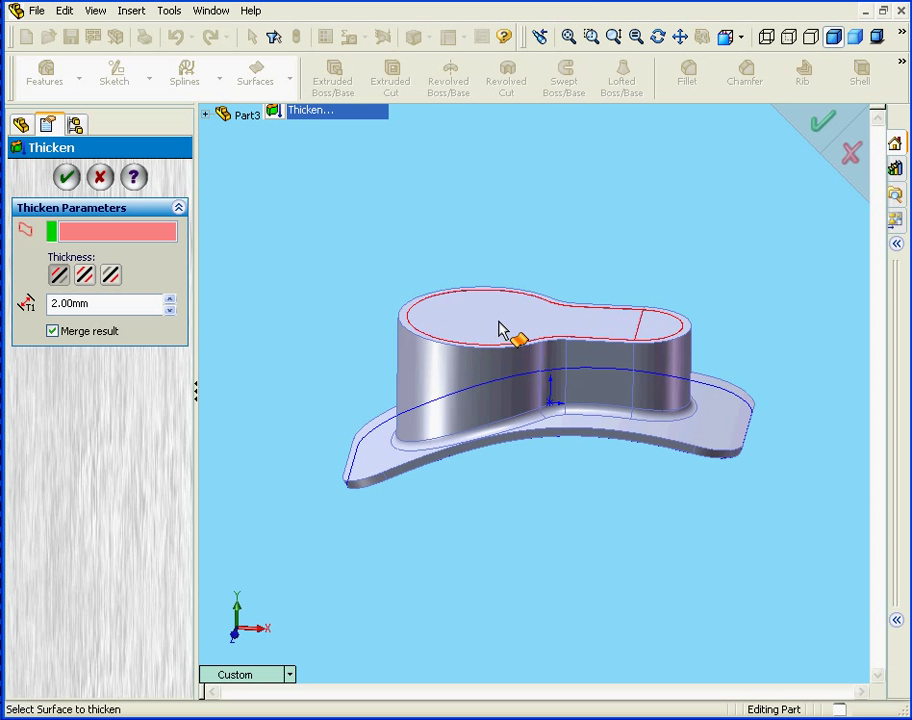
left_click(510, 330)
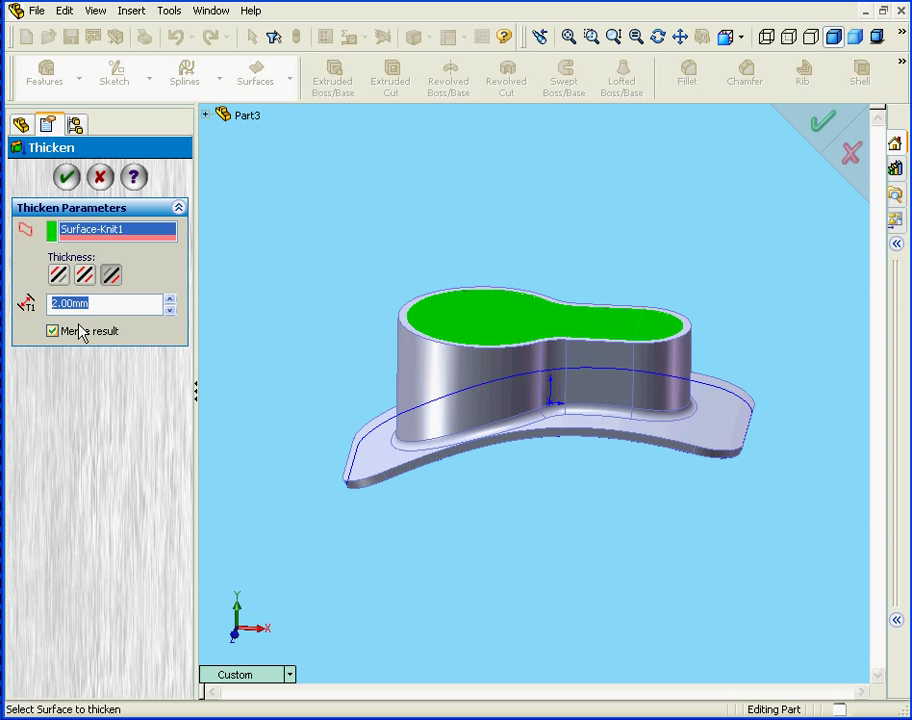
type("4.00mm")
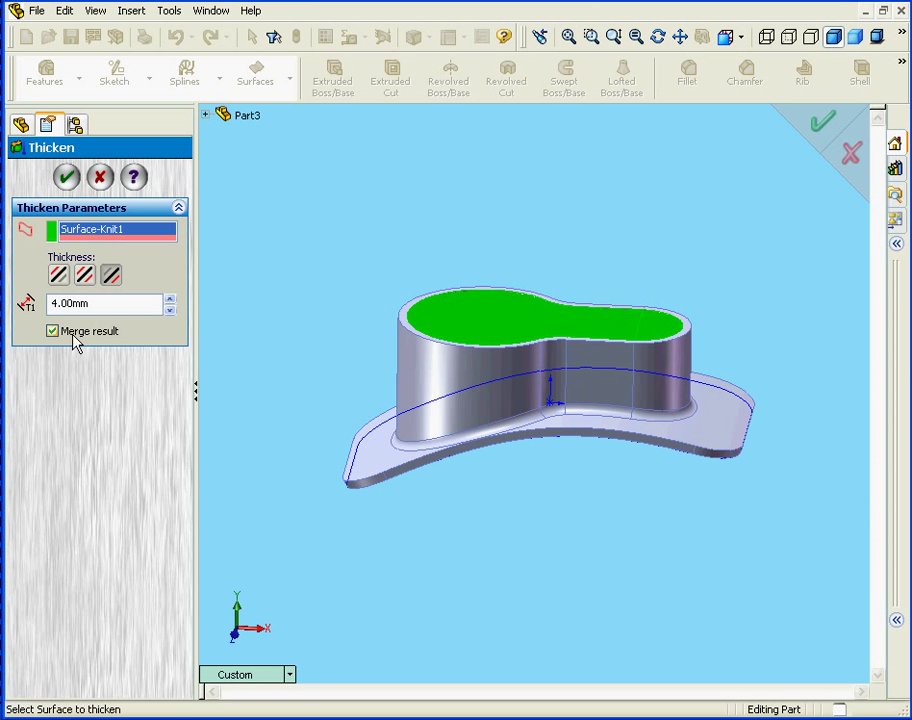
mouse_move(85, 343)
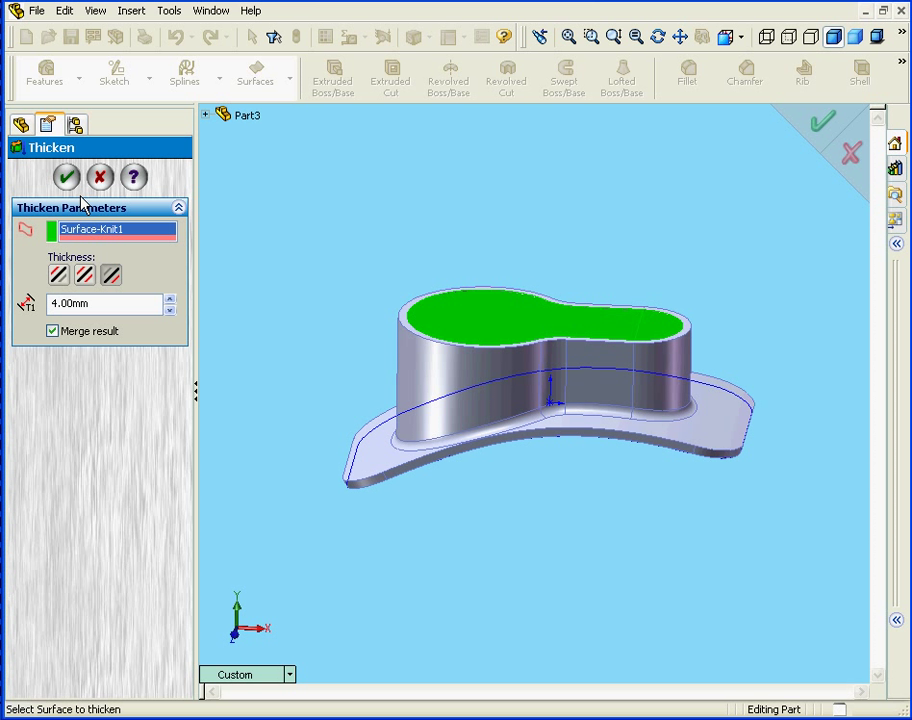
left_click(66, 177)
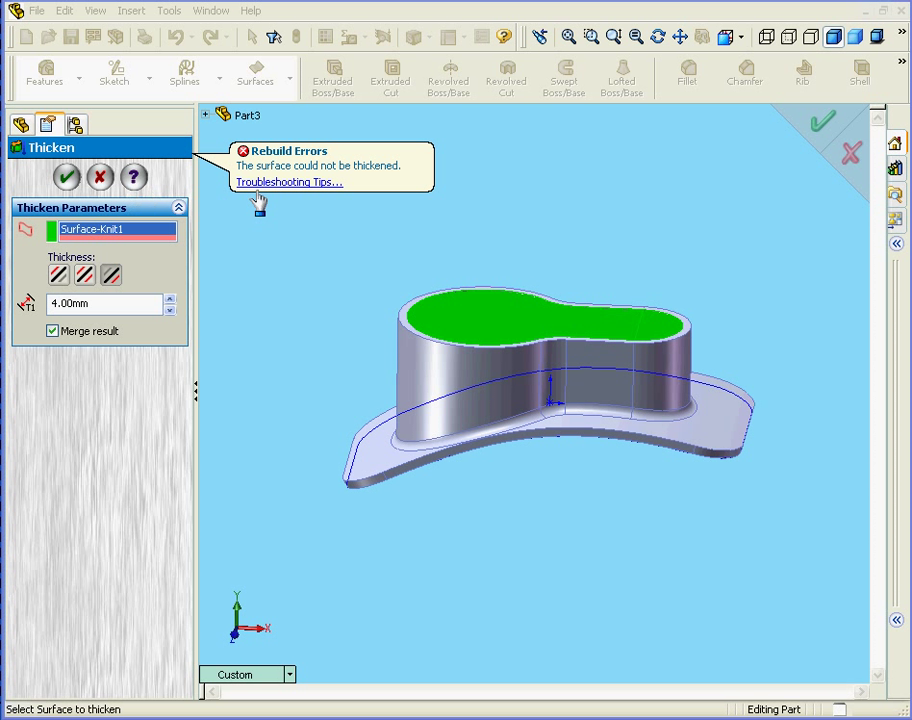
mouse_move(289, 182)
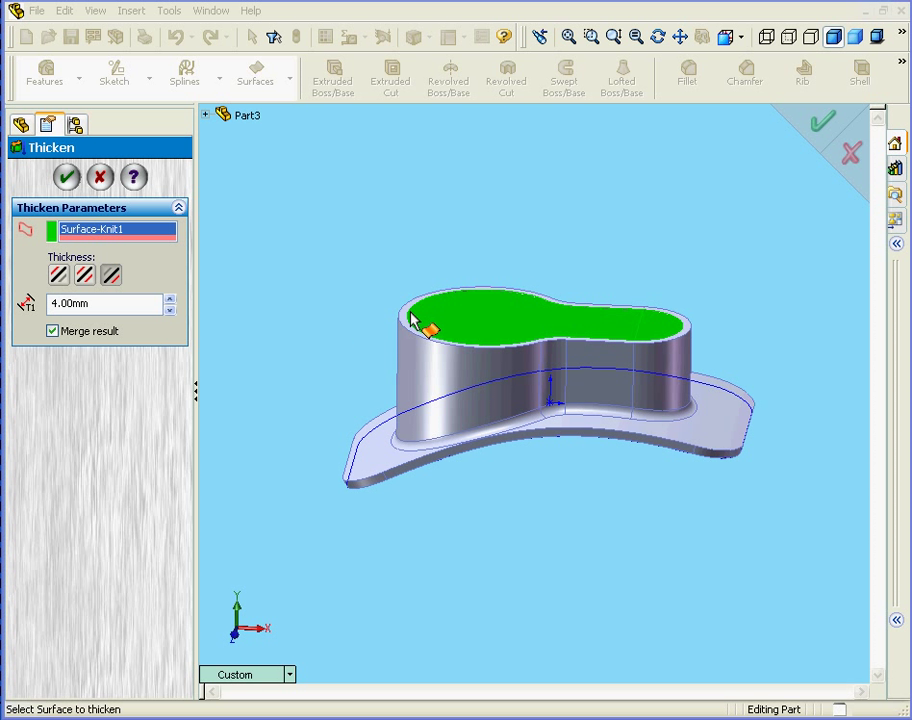
mouse_move(430, 307)
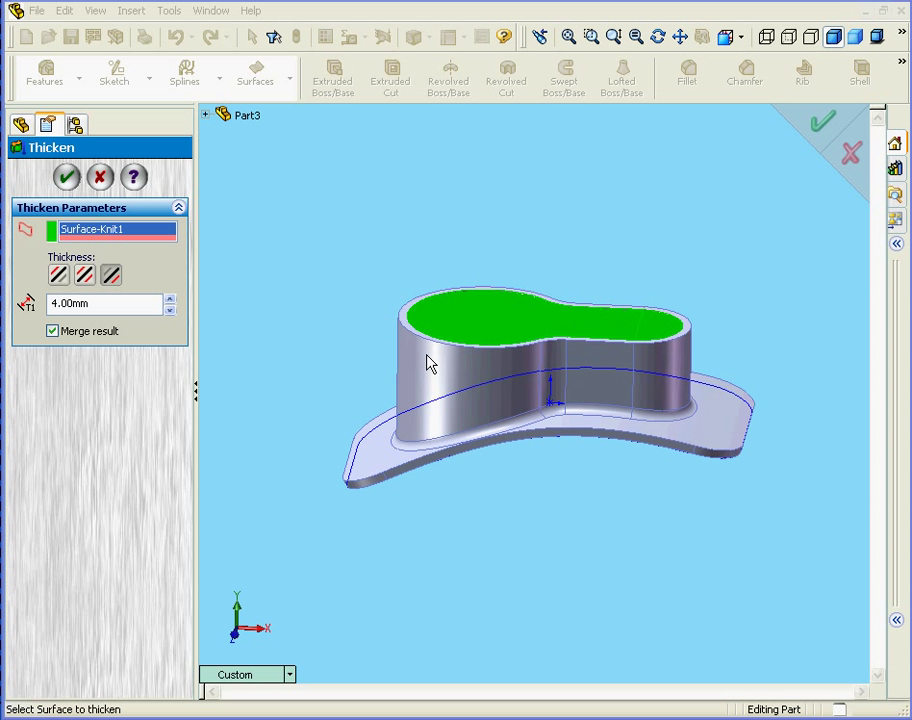
mouse_move(420, 378)
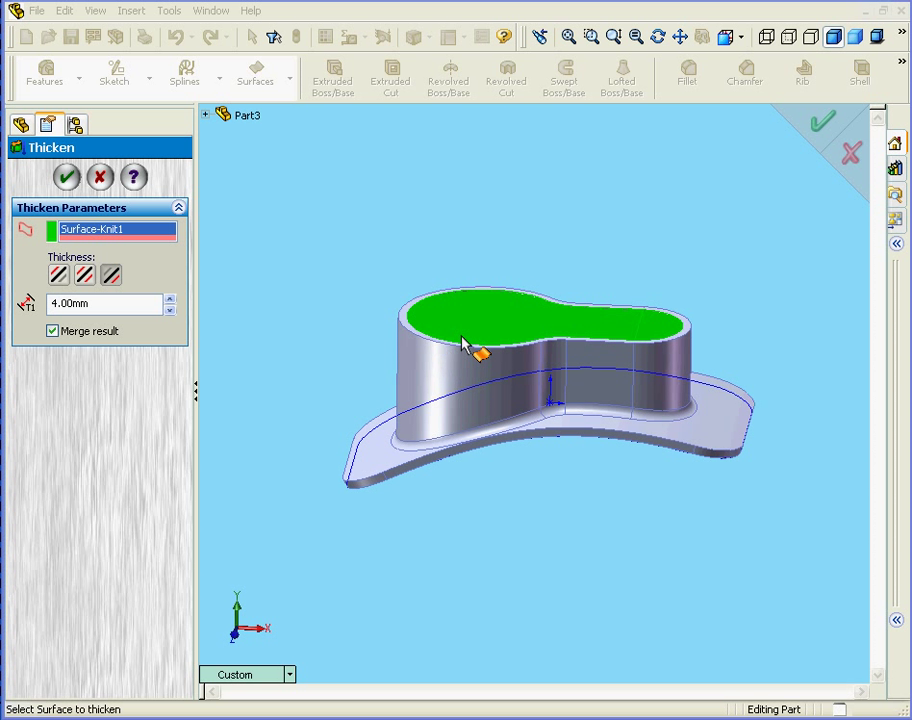
mouse_move(447, 360)
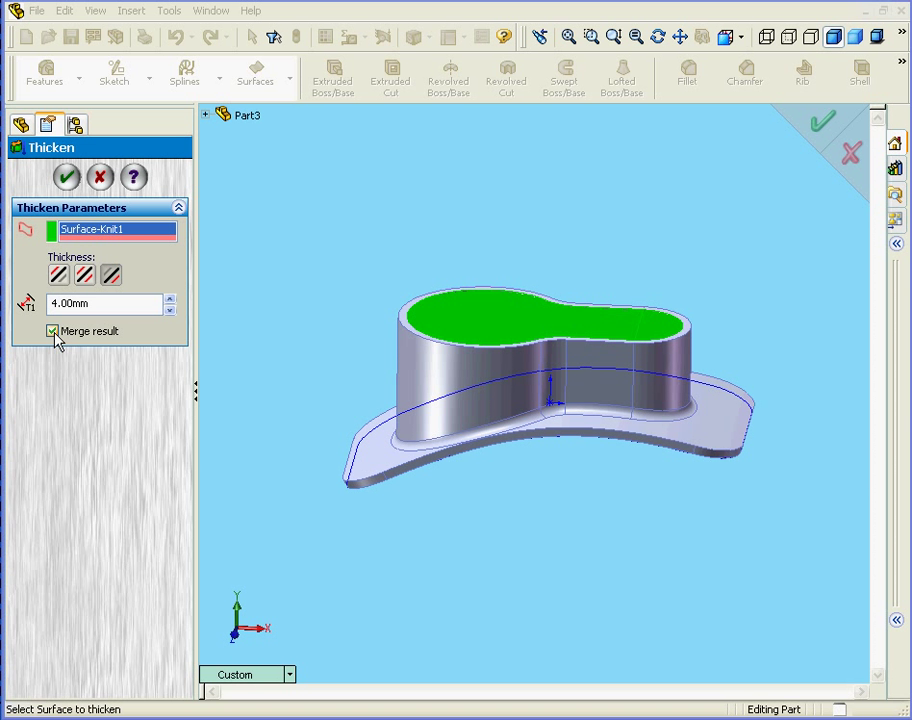
- Accept the Thicken PropertyManager to create Thicken9, leaving two solid bodies
left_click(53, 331)
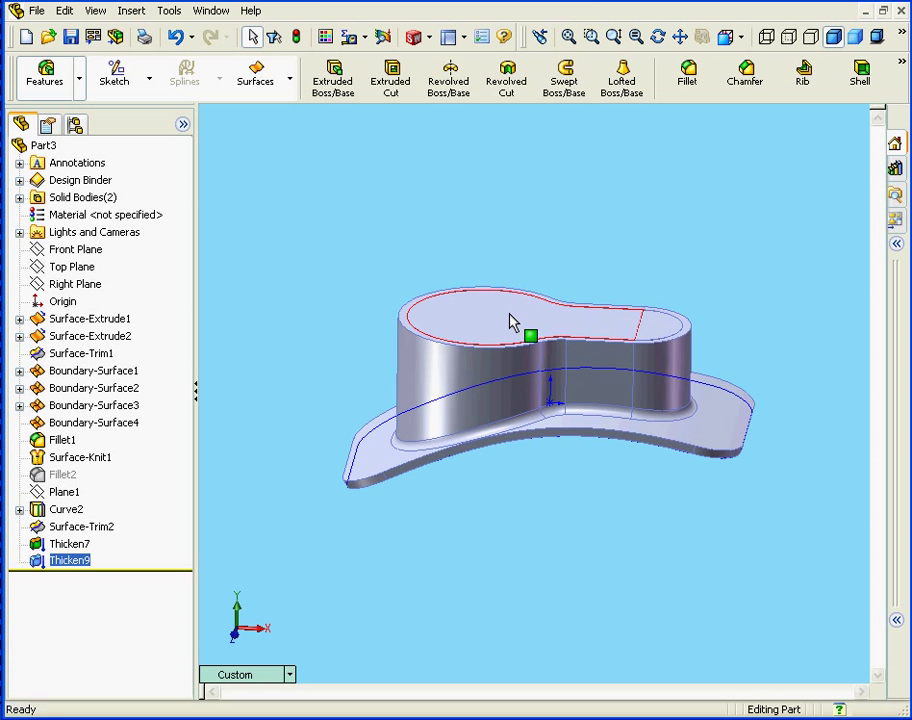
- Select Thicken9 in the FeatureManager tree and delete it
left_click(67, 509)
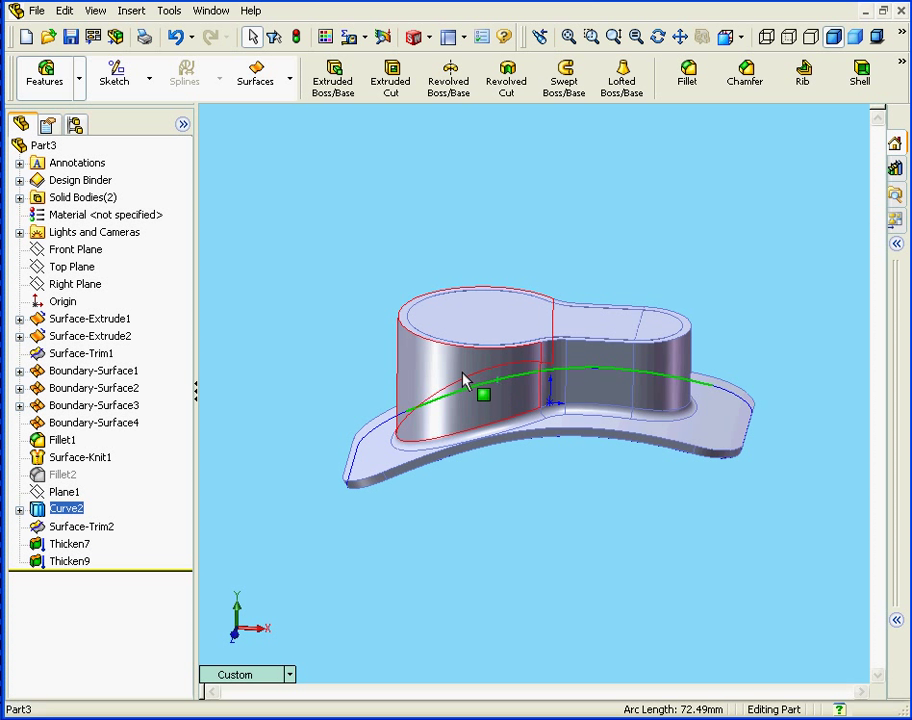
left_click(69, 543)
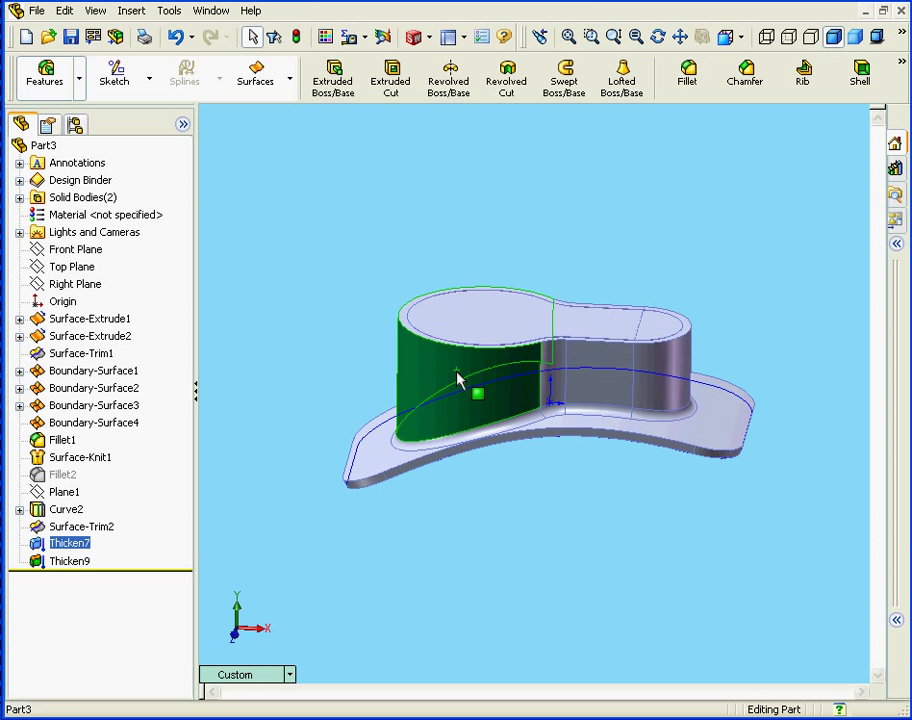
left_click(70, 561)
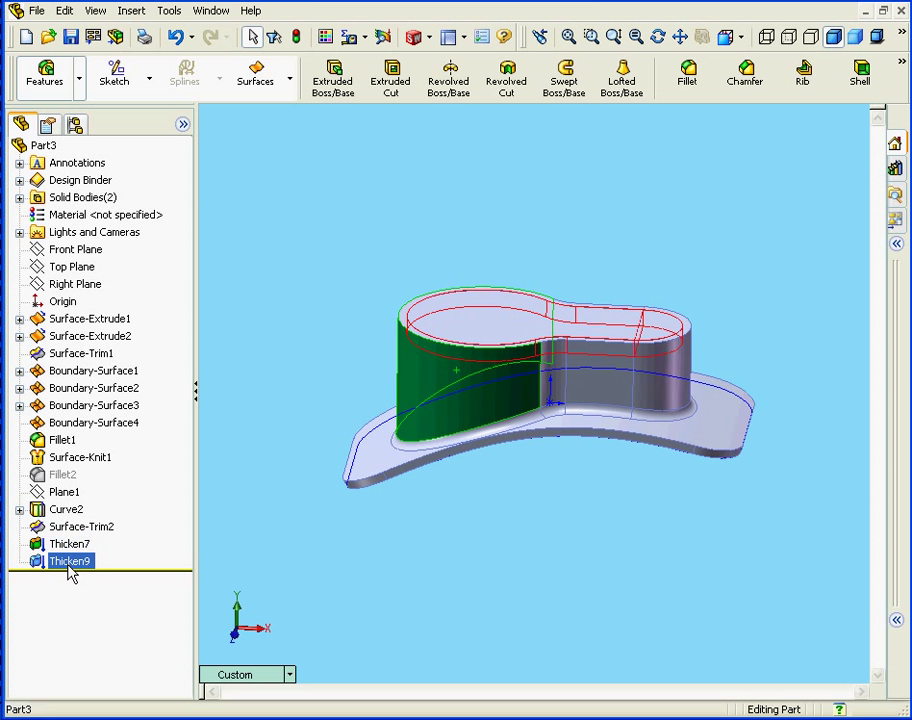
right_click(70, 561)
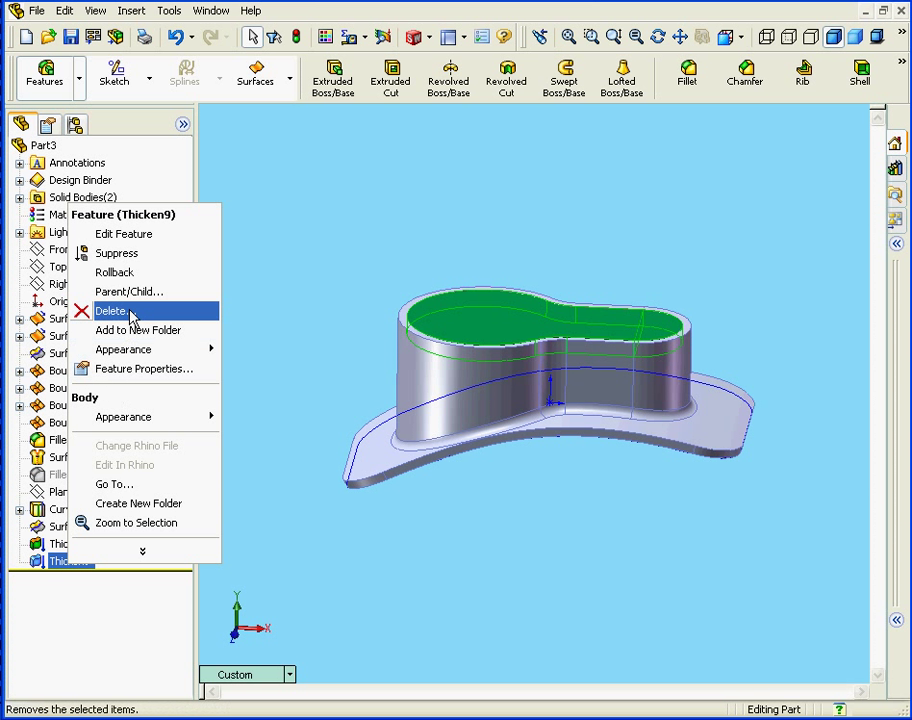
left_click(112, 311)
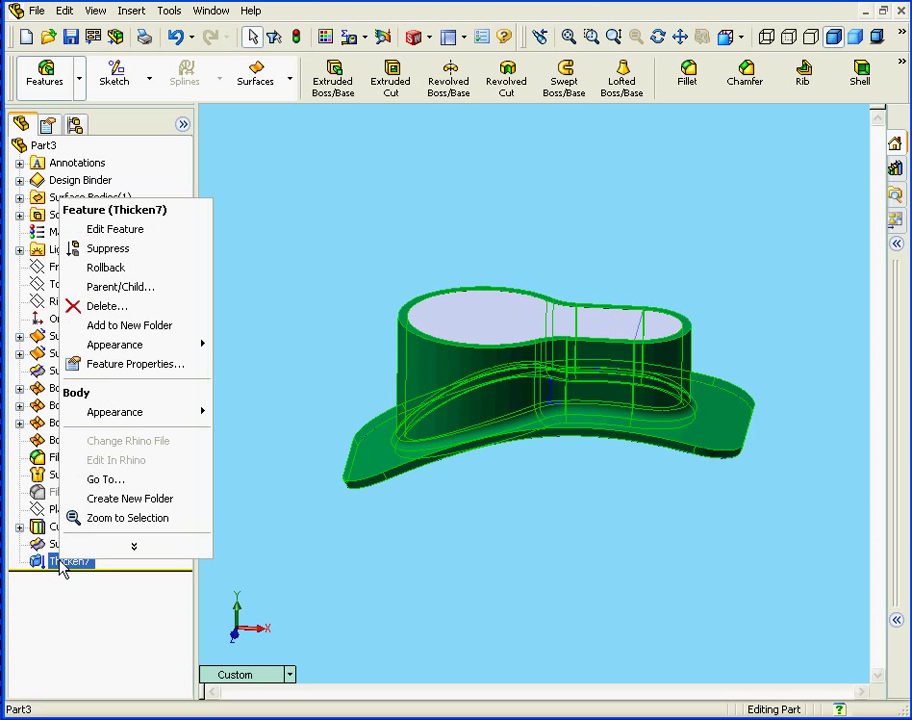
mouse_move(115, 229)
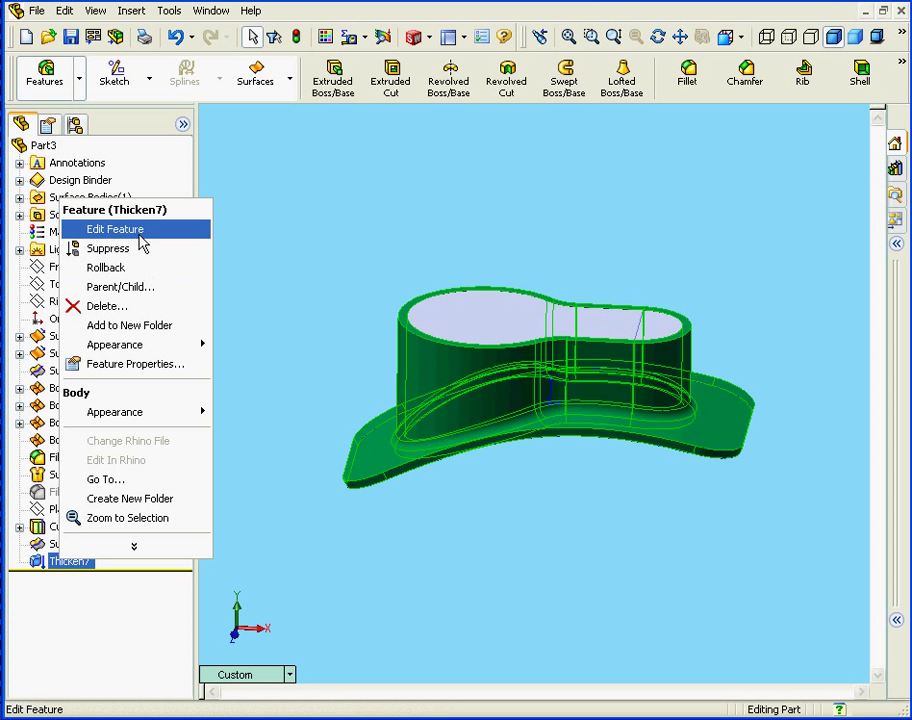
- Edit Thicken7 so its 2 mm thickness goes to the inner side
left_click(114, 229)
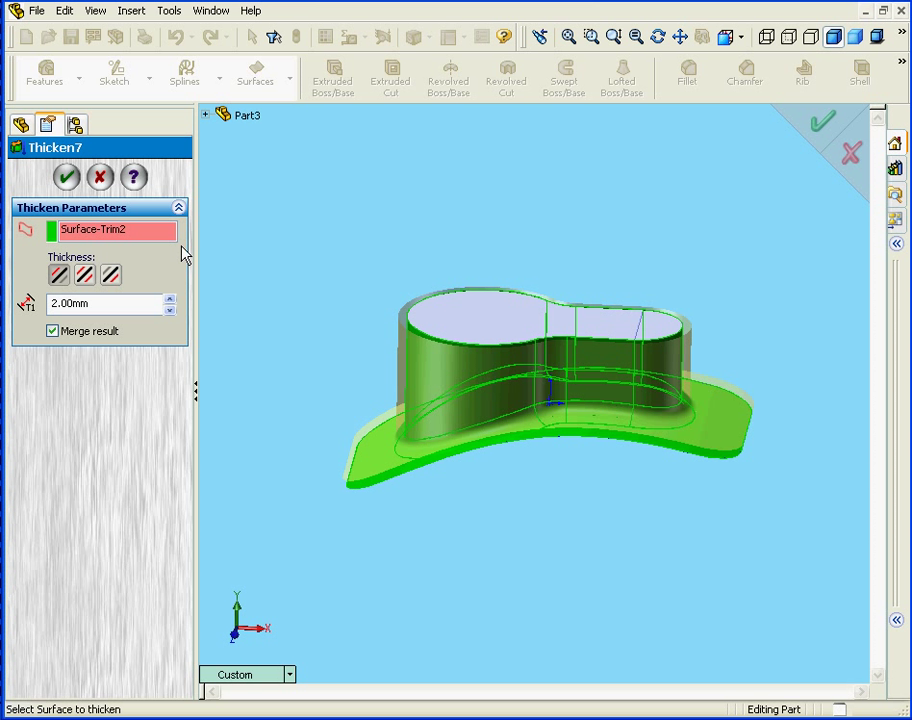
mouse_move(135, 283)
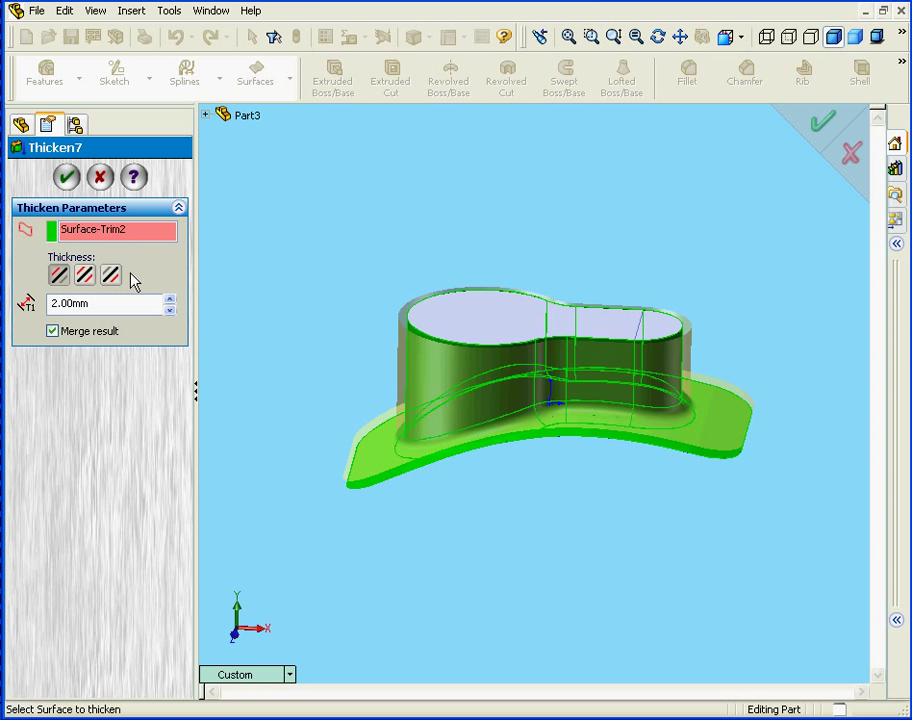
left_click(110, 276)
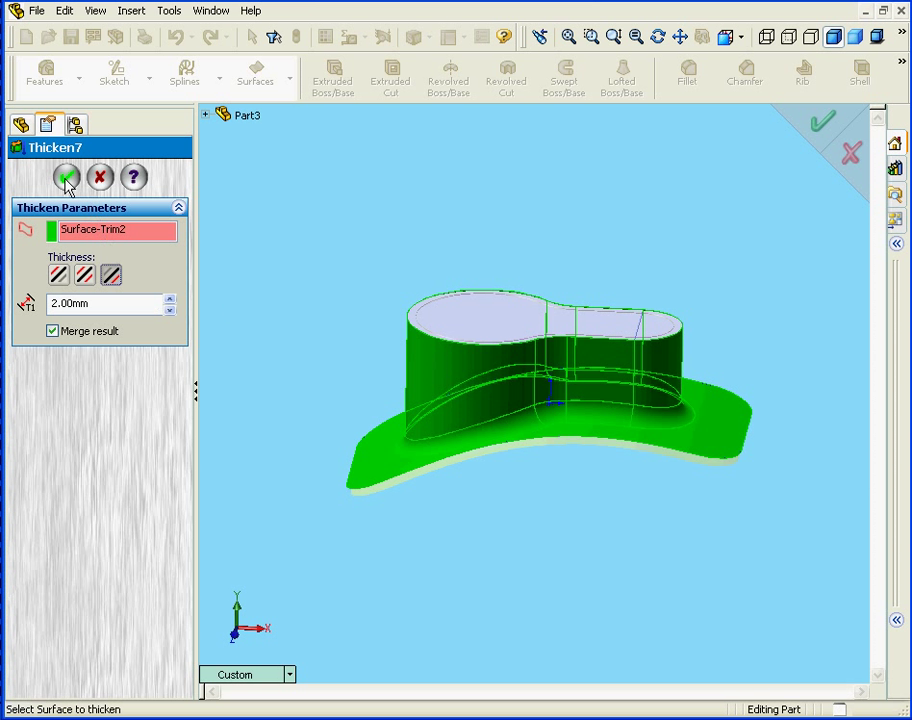
left_click(67, 177)
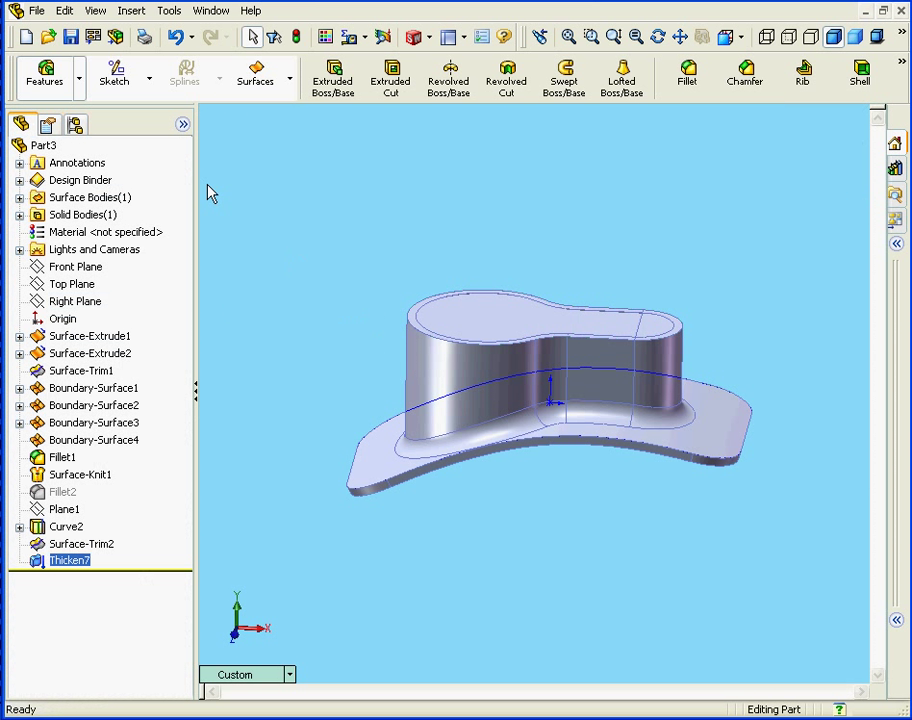
- Thicken Surface-Knit1 2 mm inward, merged into one solid as Thicken10
left_click(131, 10)
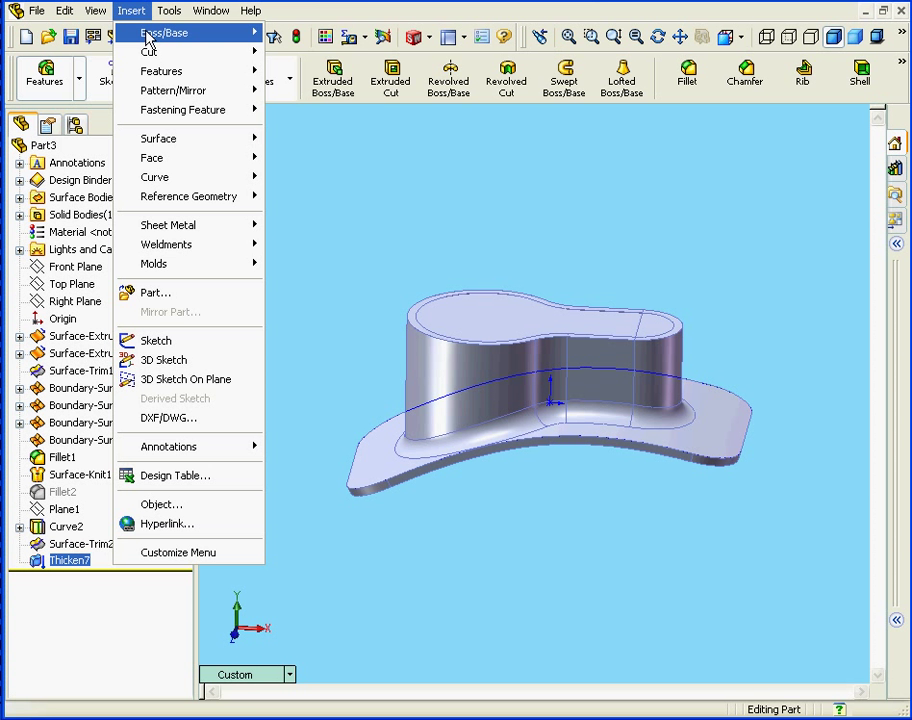
left_click(310, 109)
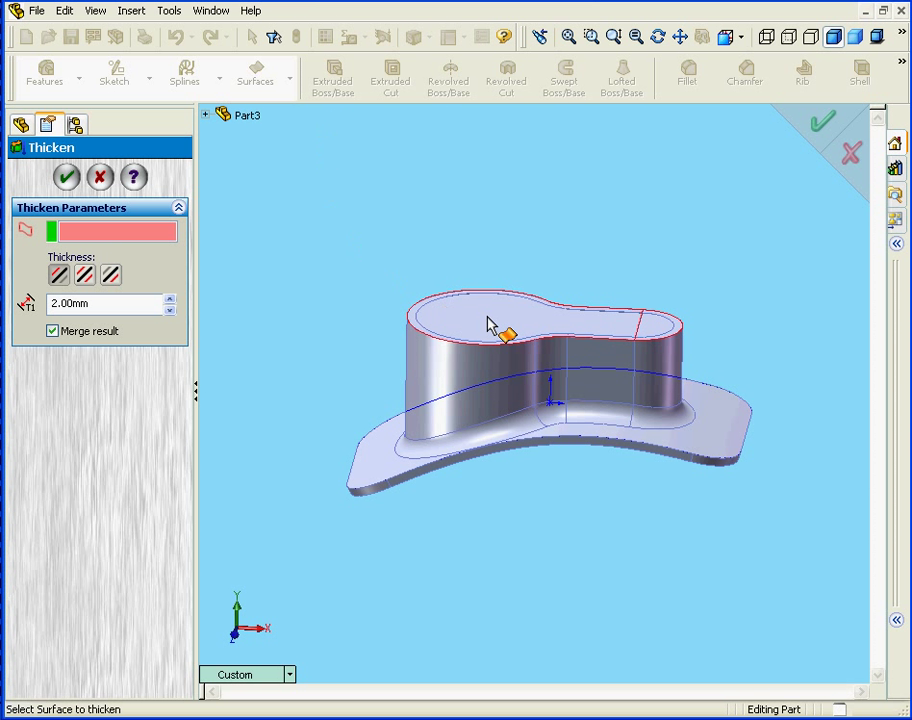
left_click(490, 310)
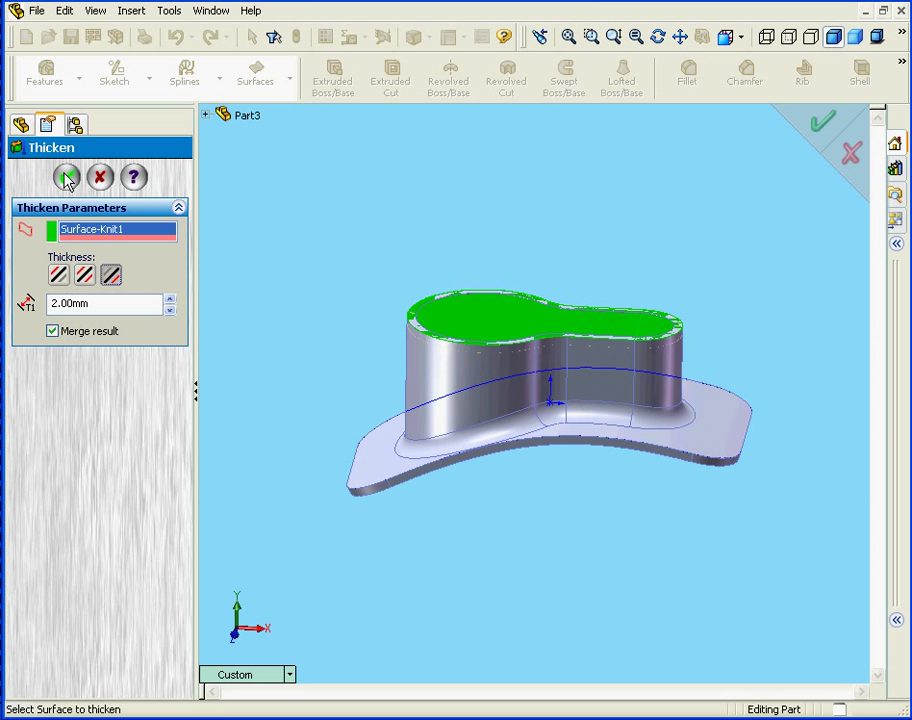
left_click(66, 176)
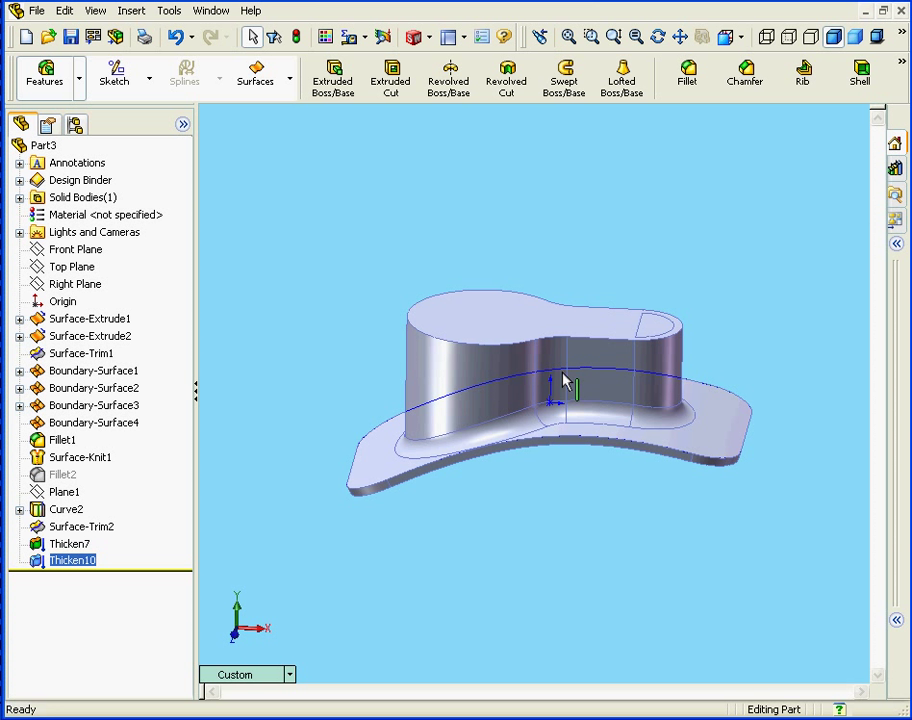
left_click(555, 330)
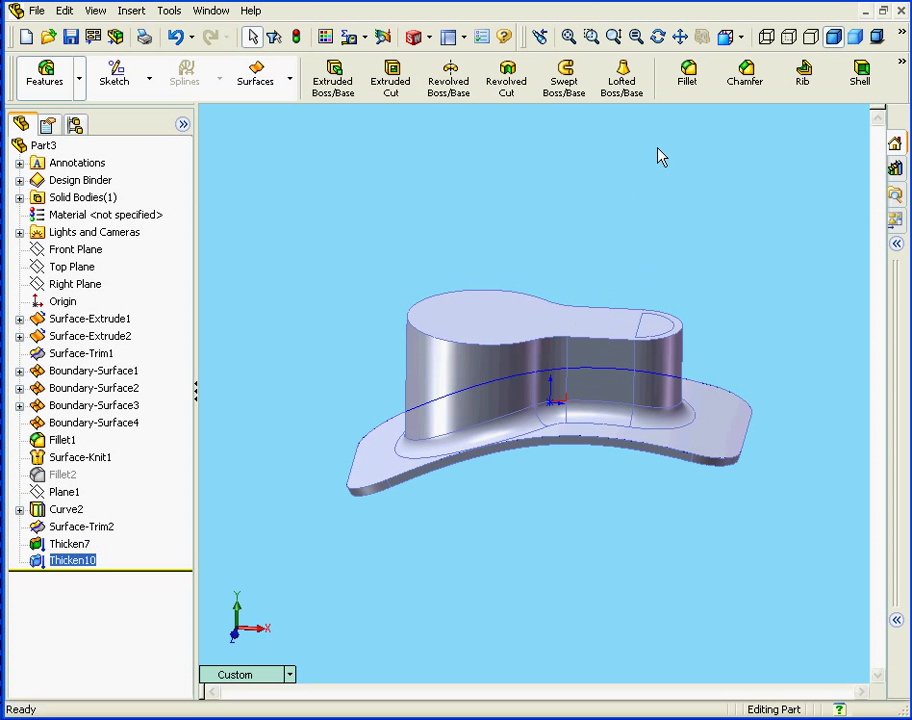
- Round the inner edge loop under the hat with a 4 mm fillet, then start another fillet
left_click(687, 74)
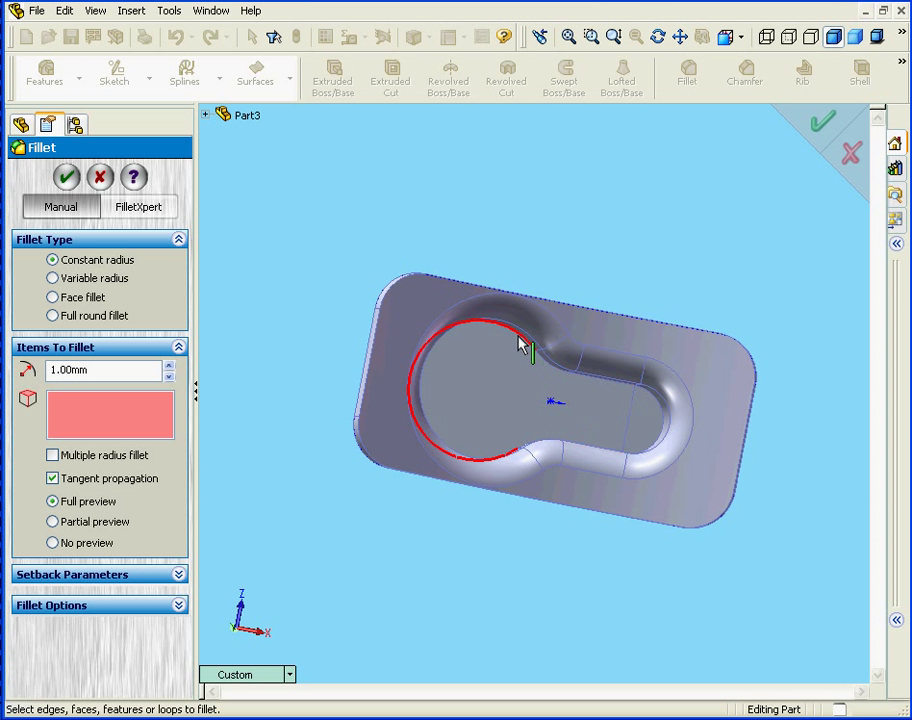
left_click(518, 333)
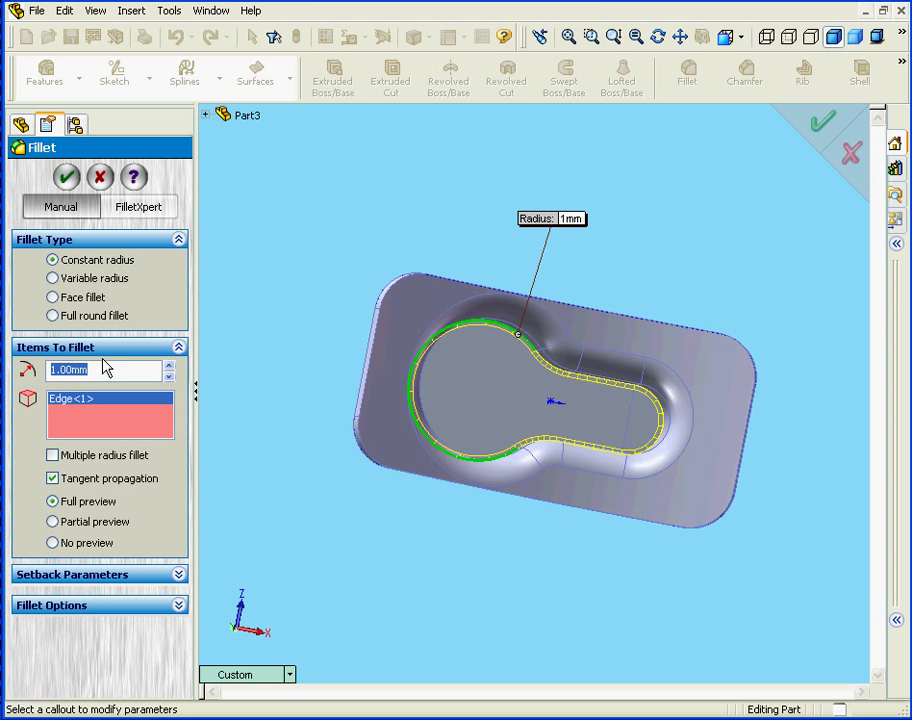
type("4")
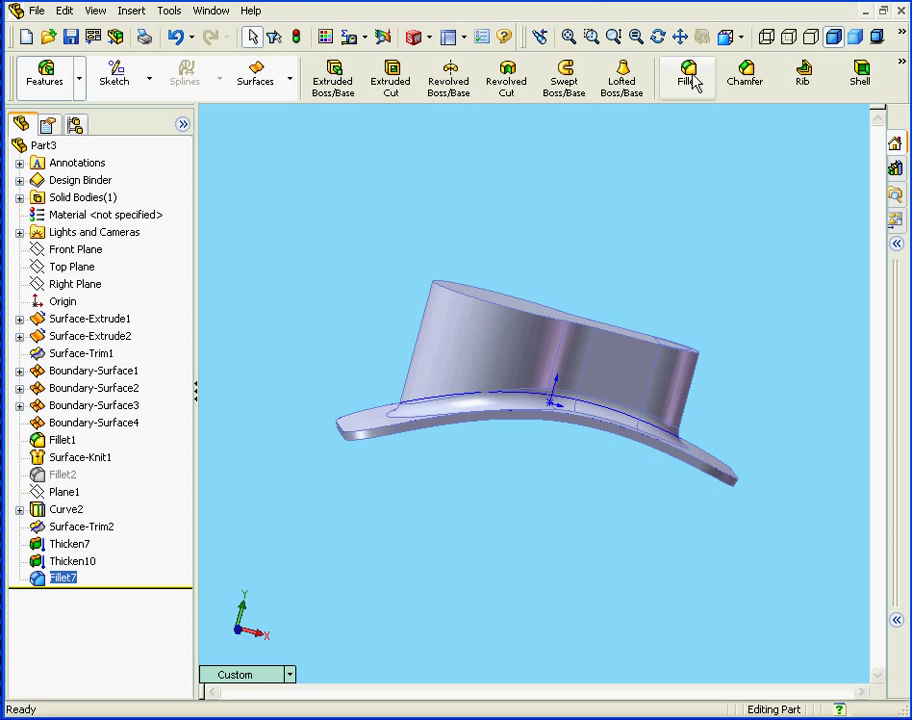
left_click(686, 72)
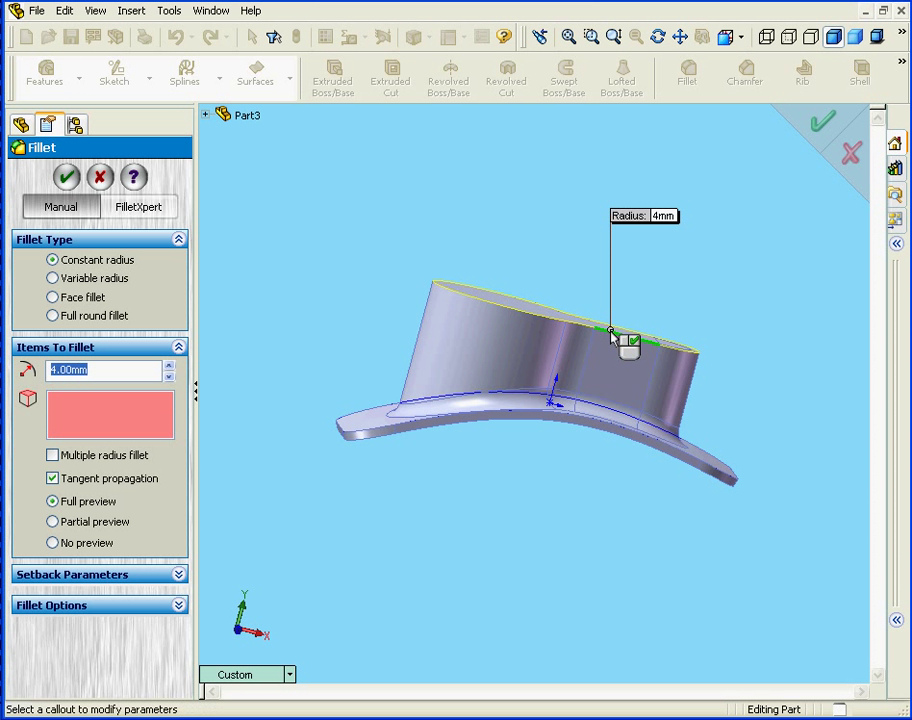